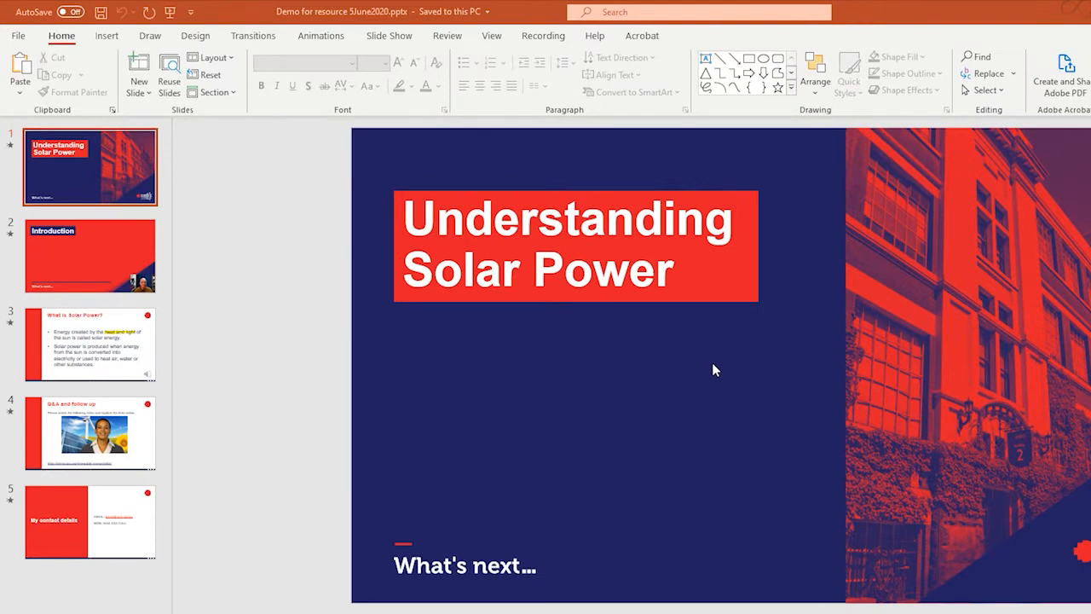
mouse_move(553, 41)
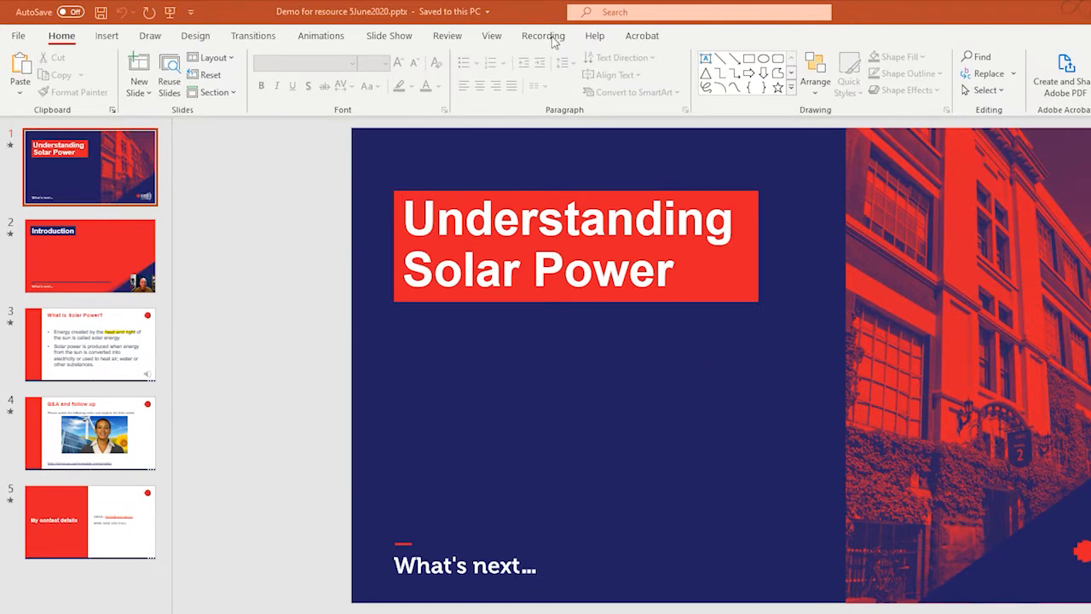
Show the Recording tab commands for the Understanding Solar Power presentation
click(541, 36)
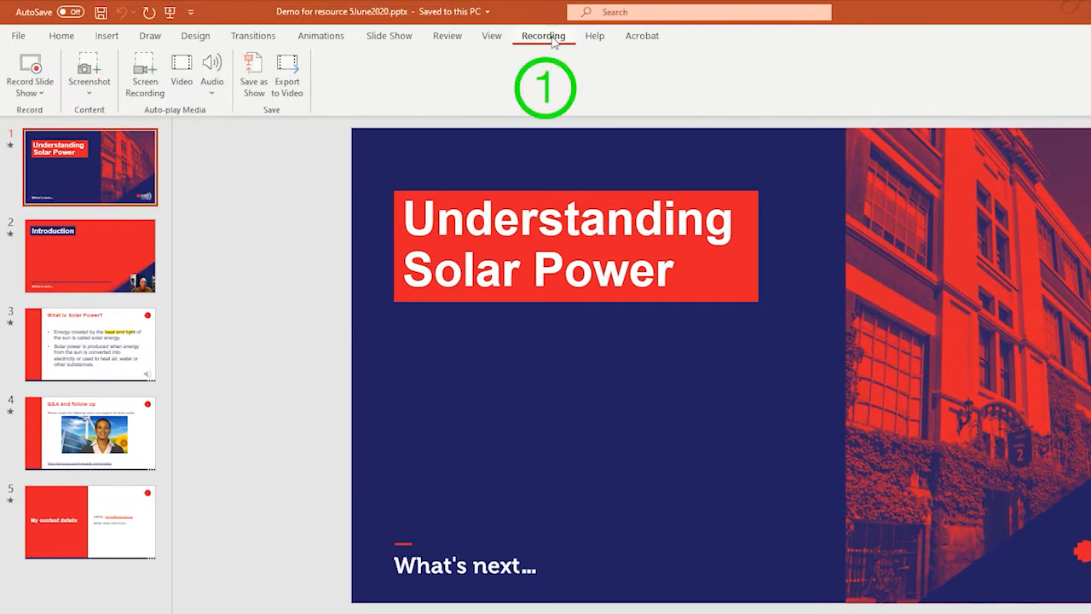
mouse_move(290, 77)
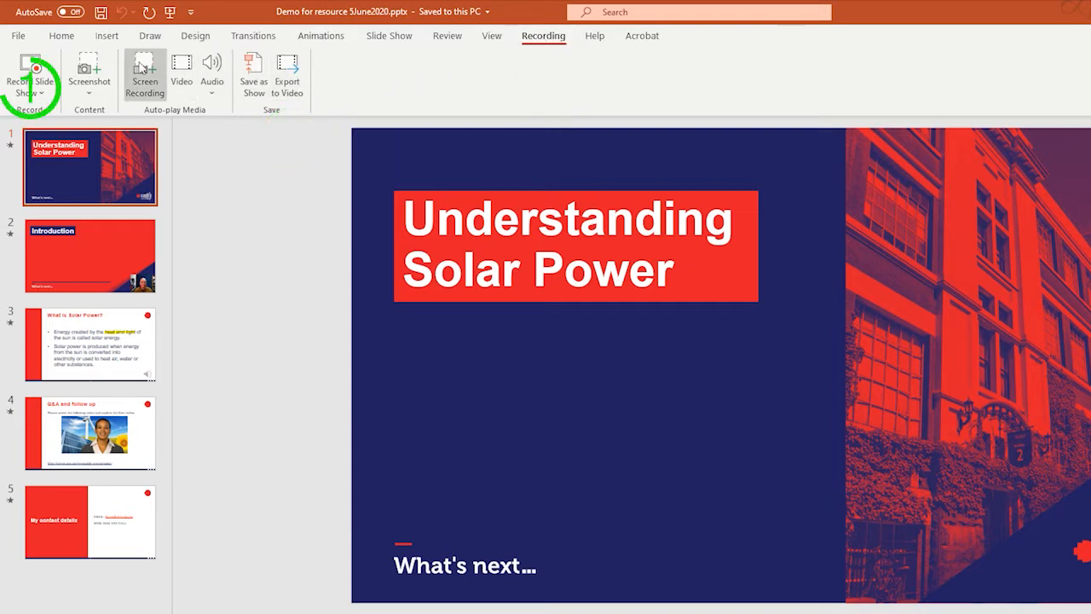
Go to File > Export > Create a Video for the solar power presentation
click(20, 39)
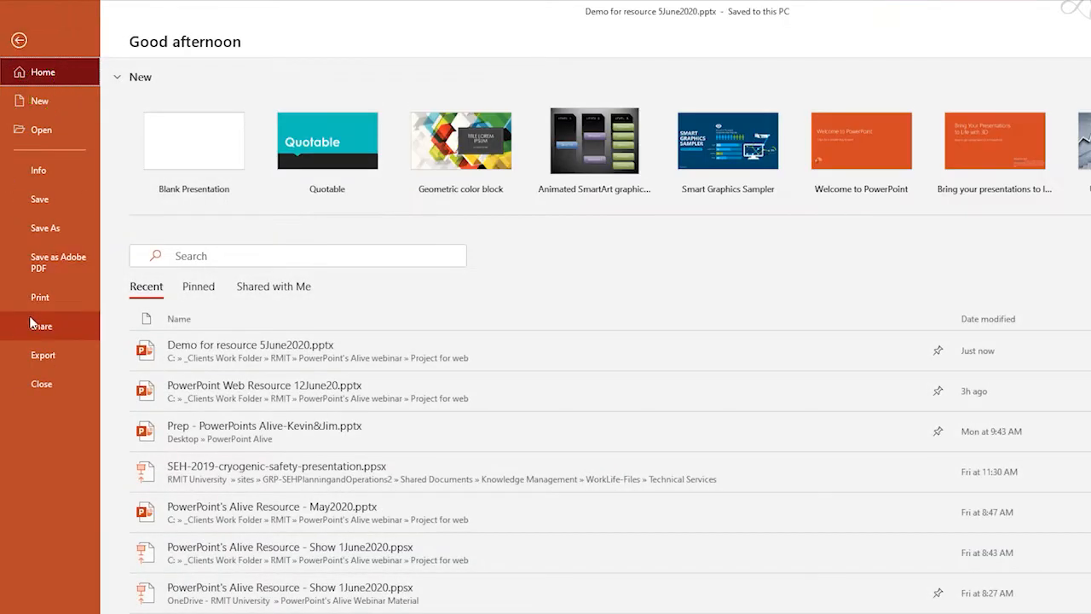
click(43, 354)
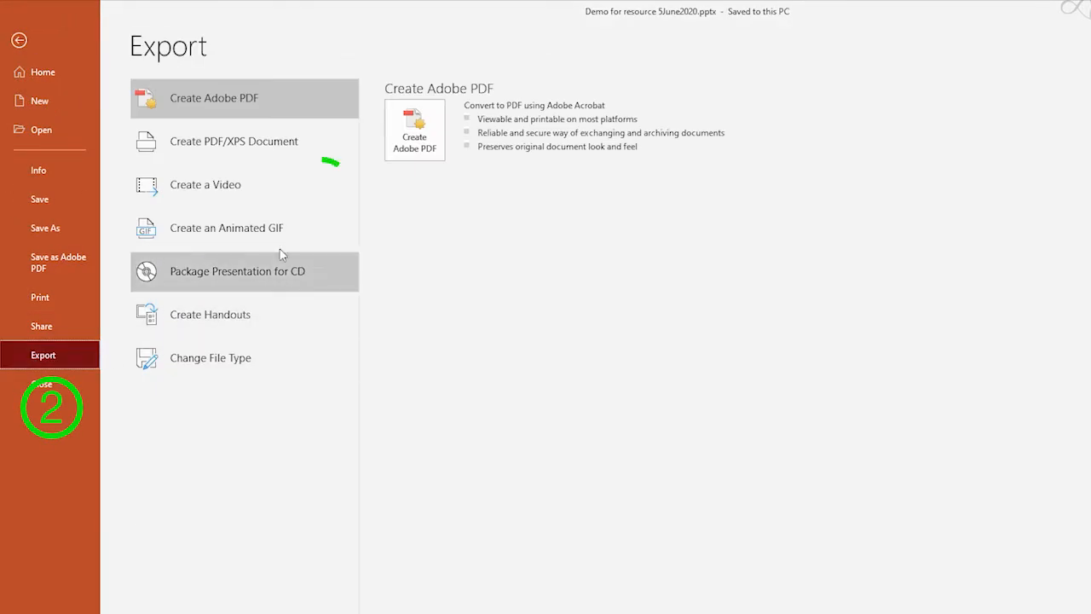
click(206, 185)
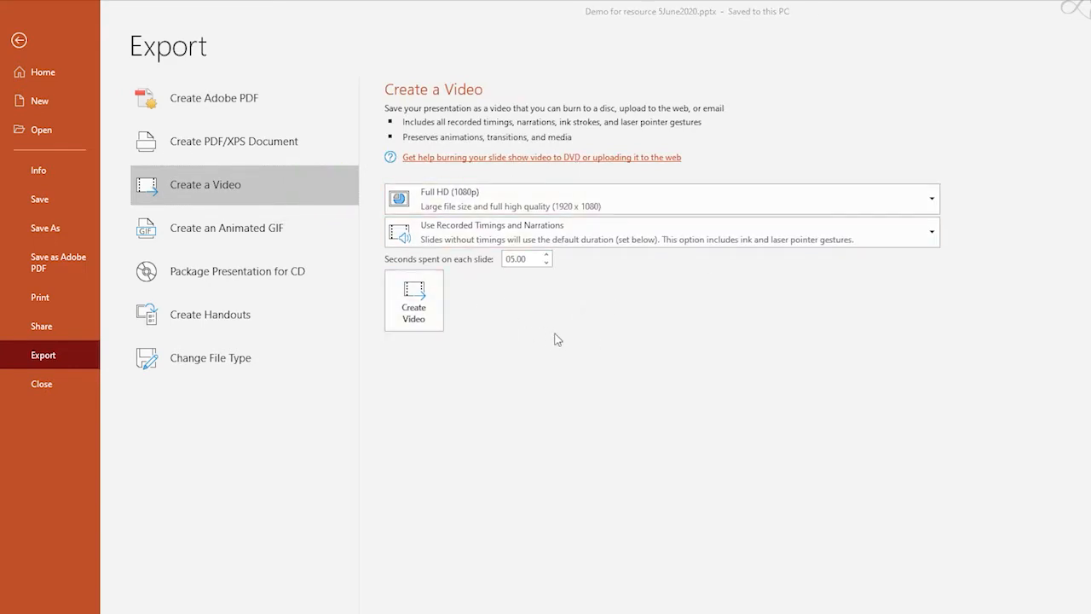
mouse_move(479, 207)
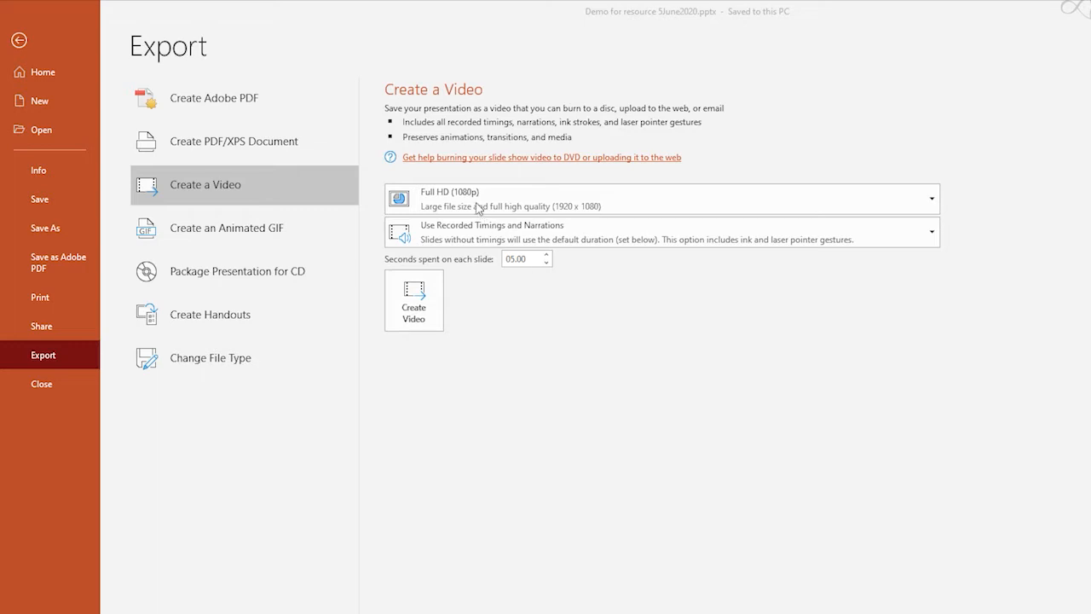
mouse_move(515, 207)
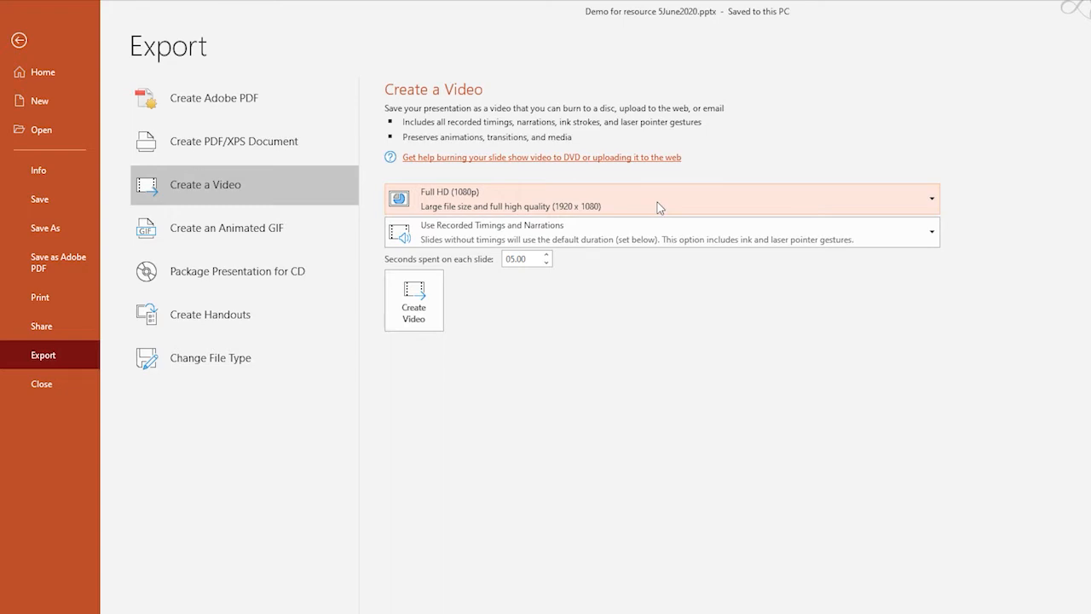
Choose HD (720p) video quality and Use Recorded Timings and Narrations
click(929, 198)
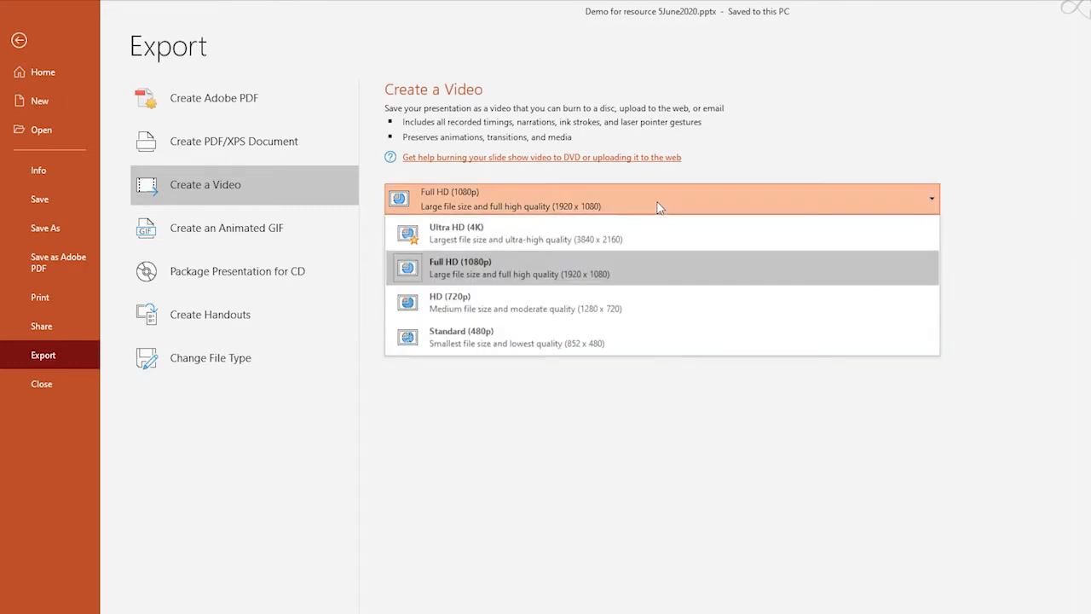
mouse_move(517, 357)
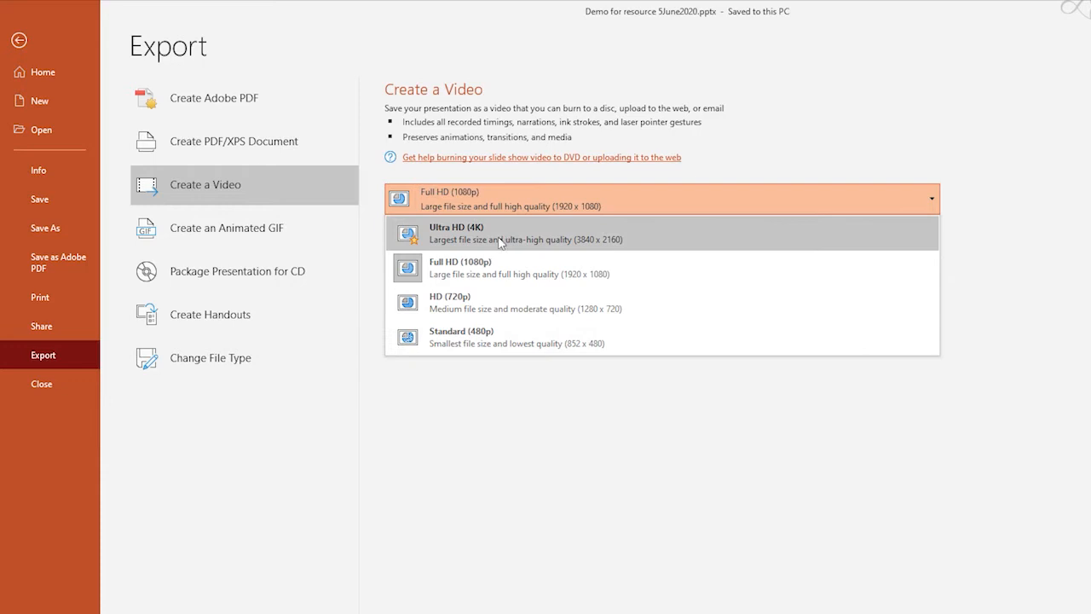
mouse_move(450, 253)
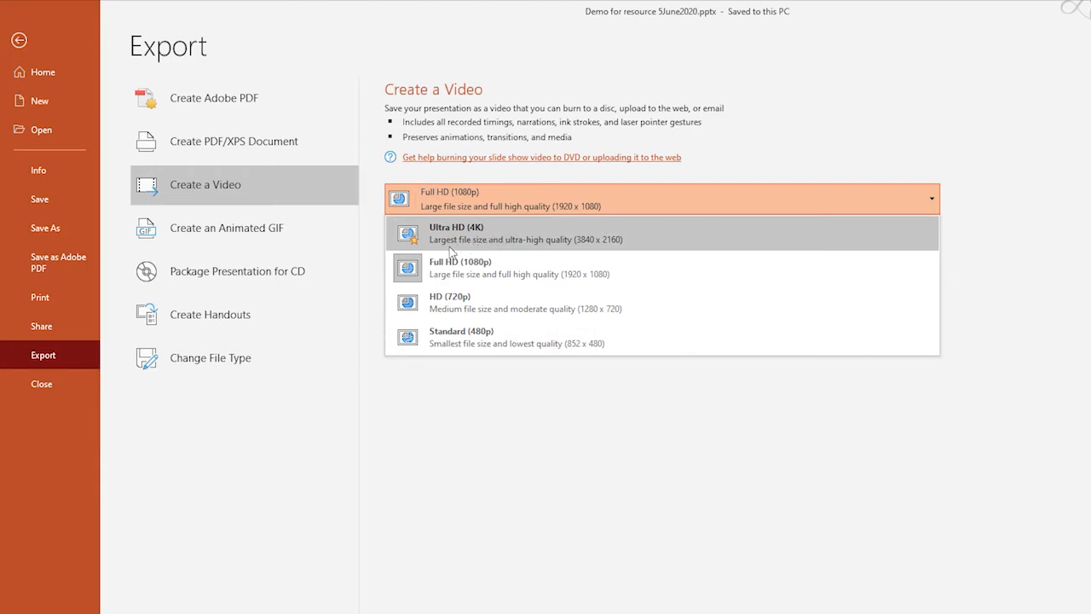
mouse_move(485, 252)
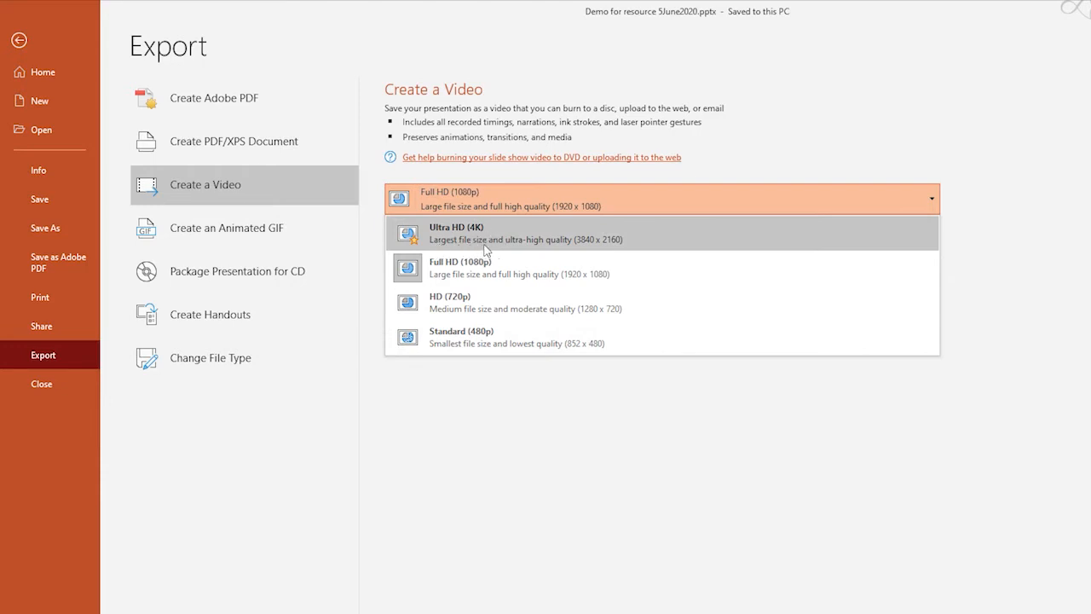
mouse_move(548, 248)
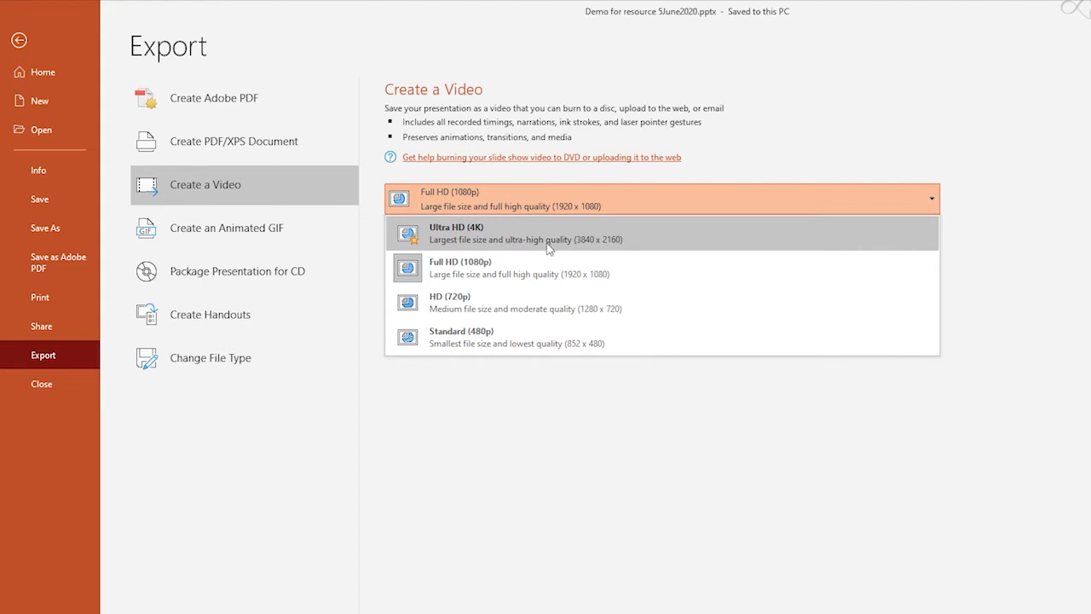
mouse_move(464, 351)
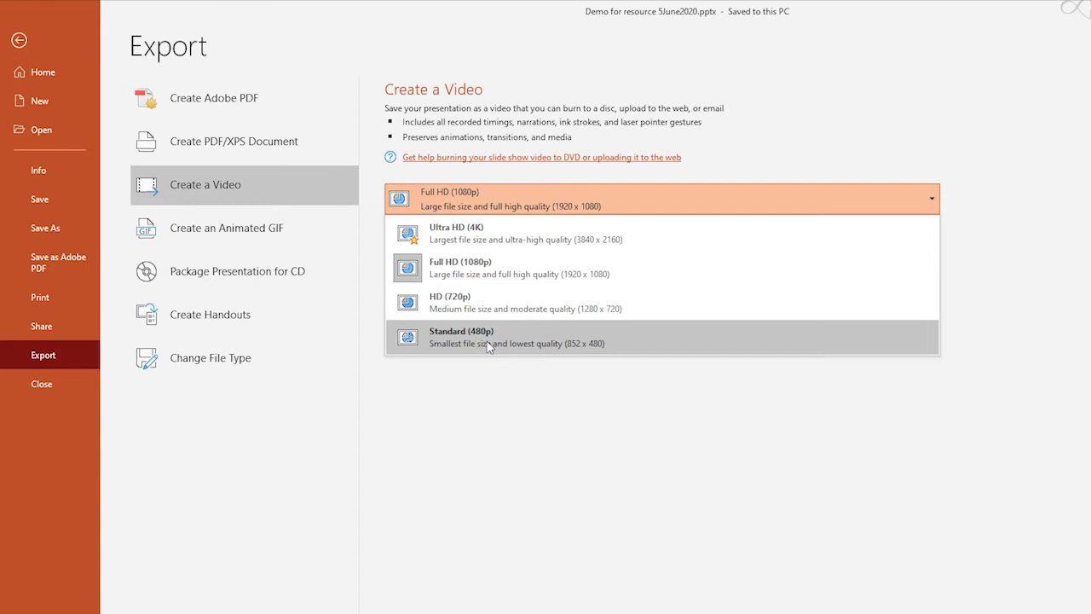
mouse_move(500, 346)
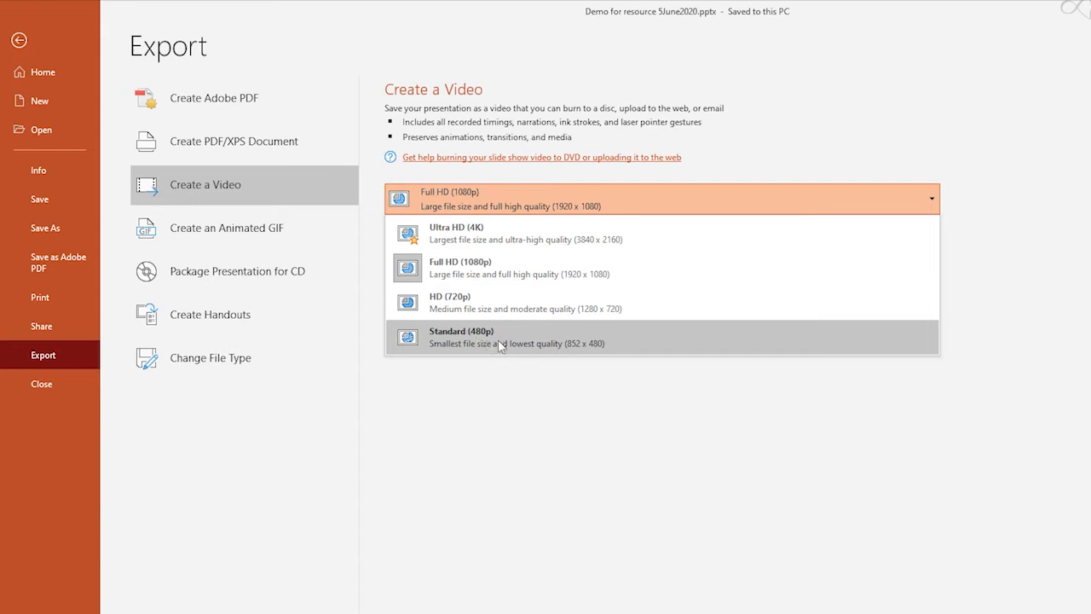
mouse_move(576, 356)
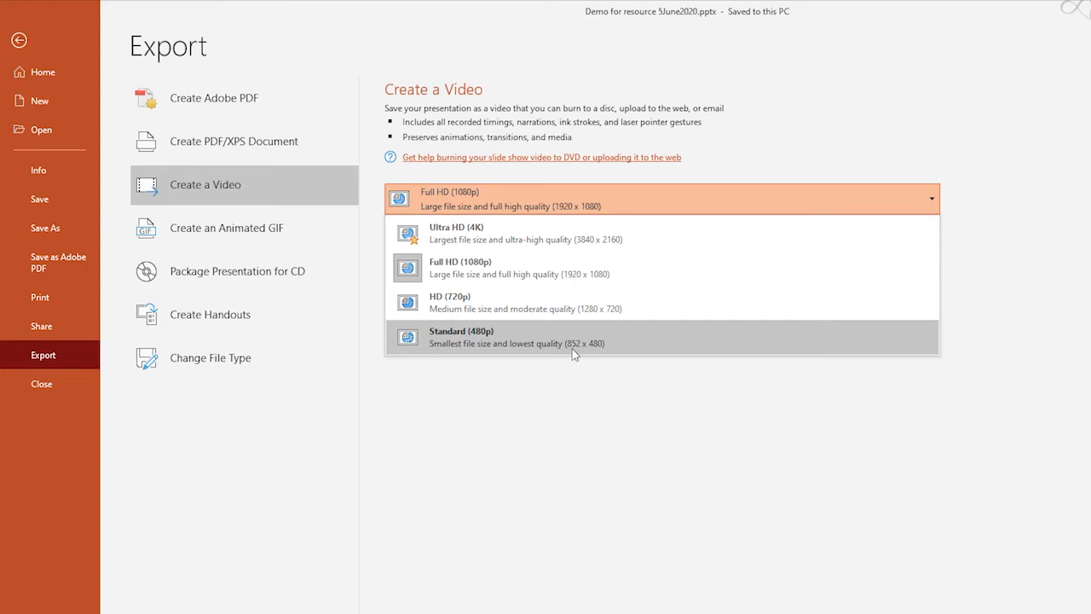
mouse_move(603, 353)
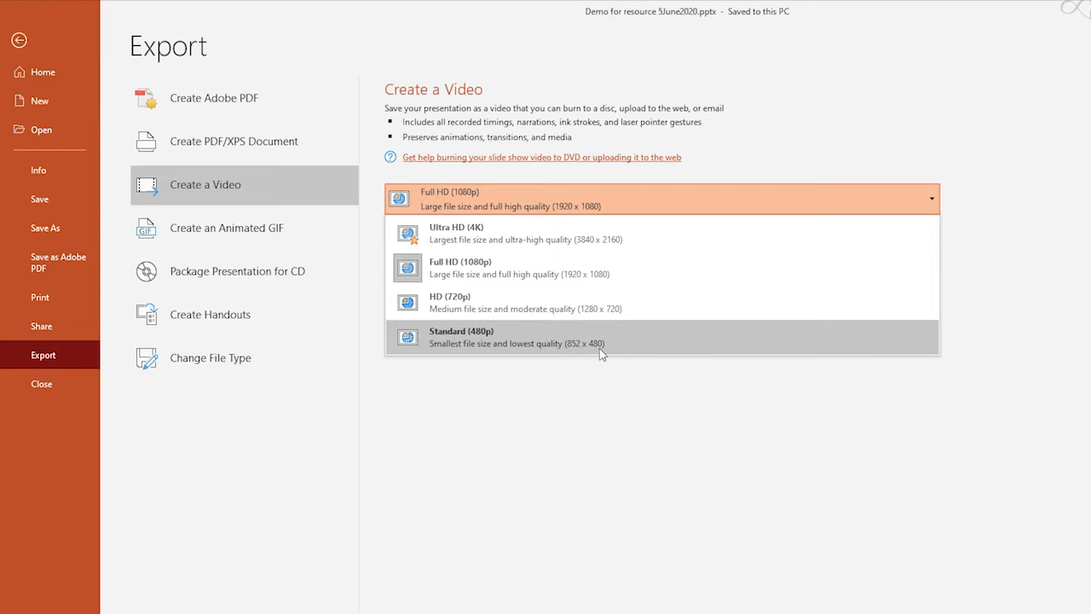
mouse_move(516, 303)
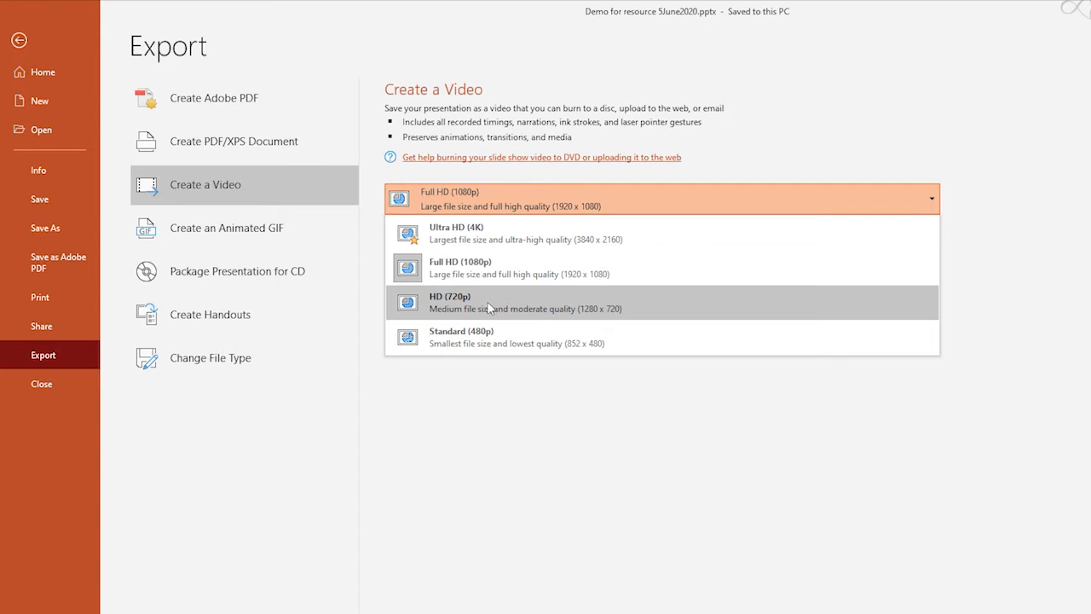
mouse_move(592, 314)
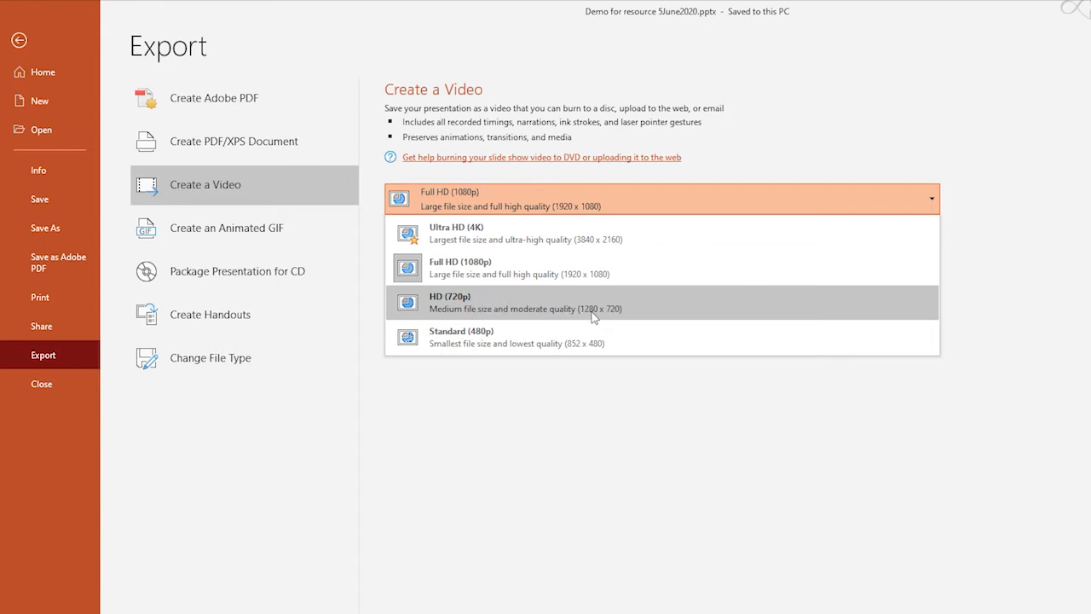
mouse_move(588, 322)
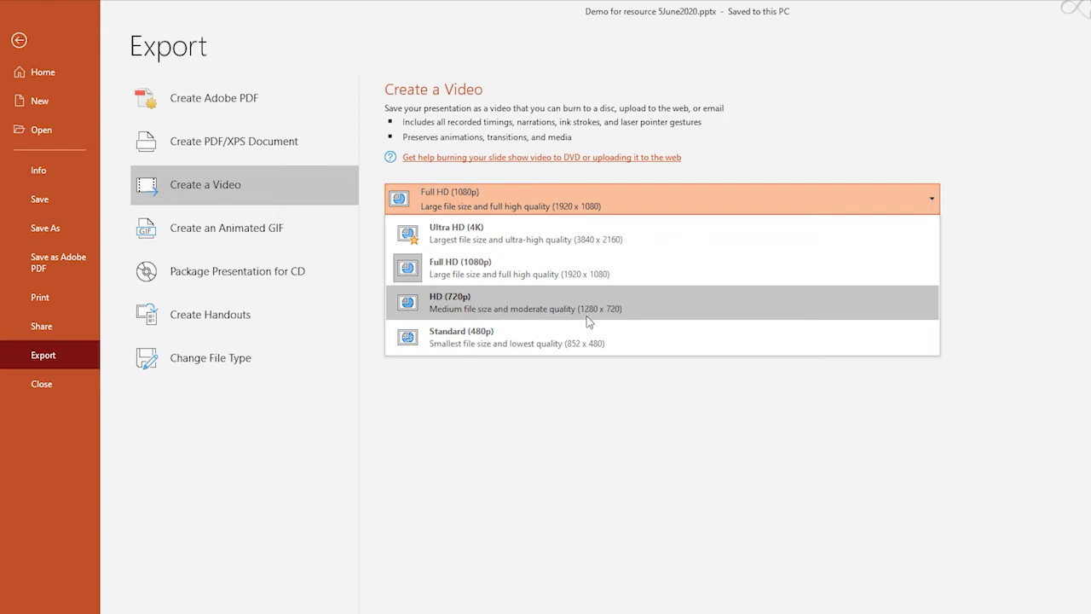
mouse_move(610, 318)
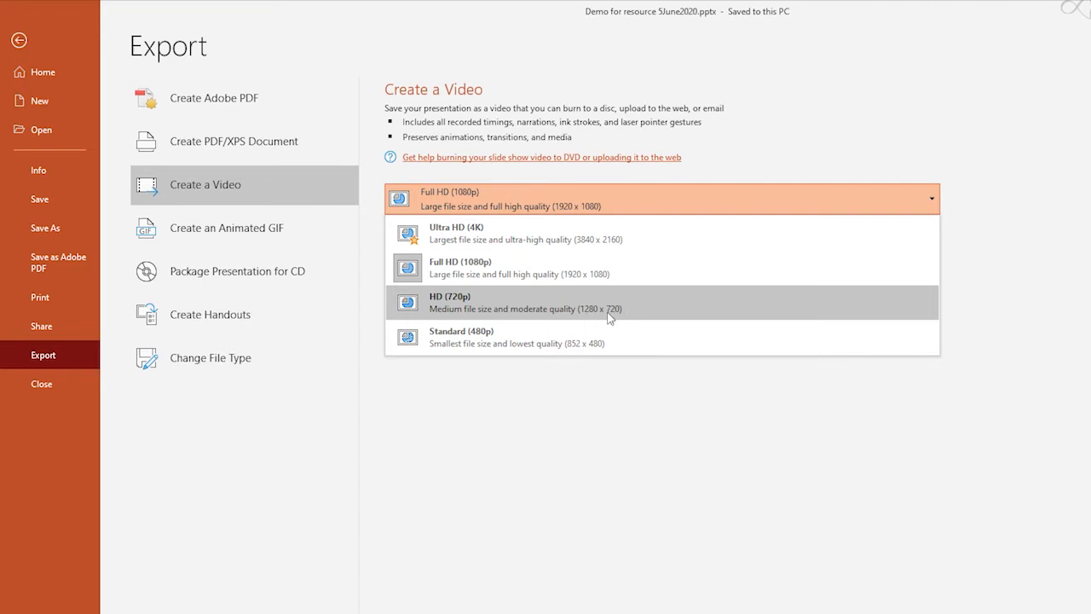
mouse_move(615, 316)
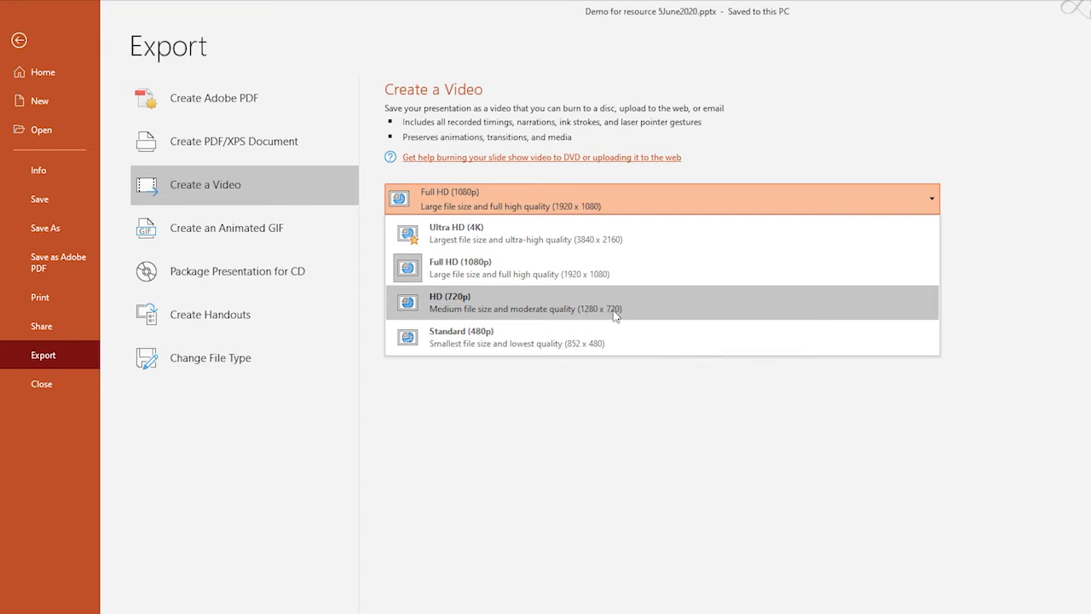
mouse_move(606, 316)
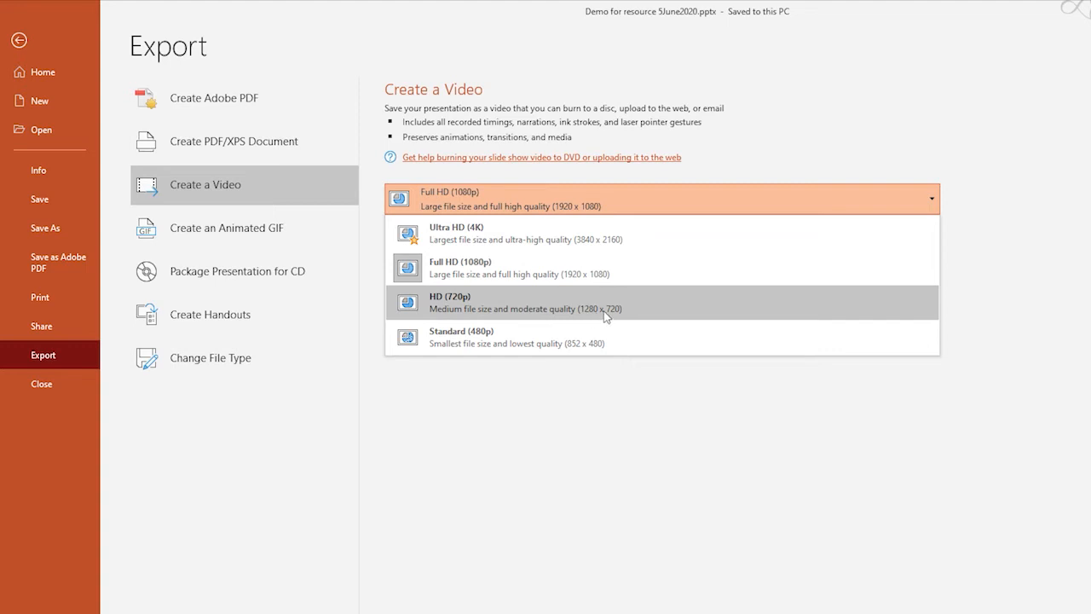
mouse_move(490, 310)
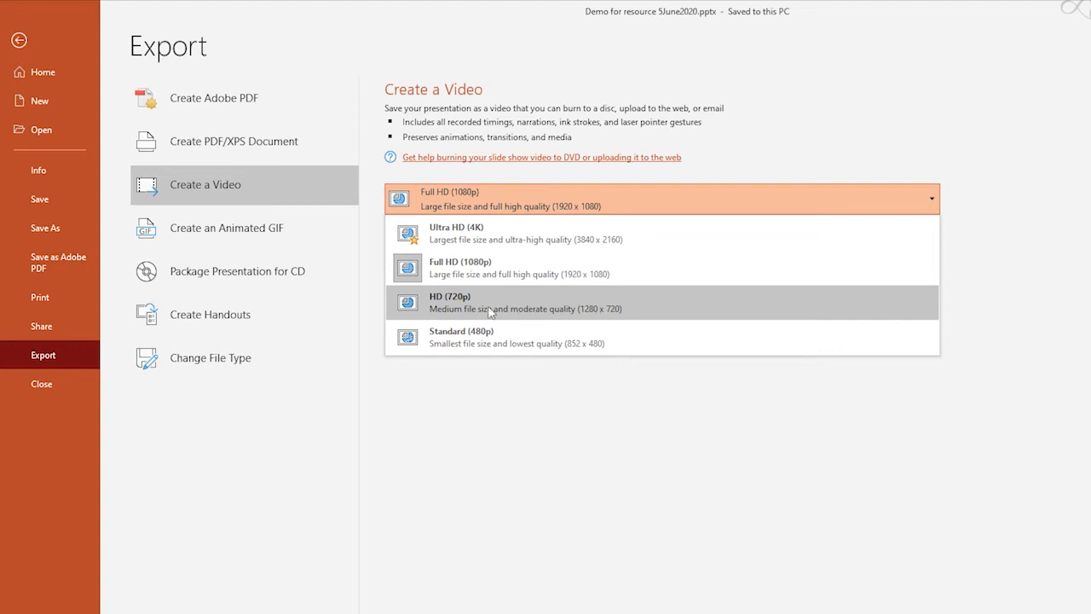
mouse_move(468, 302)
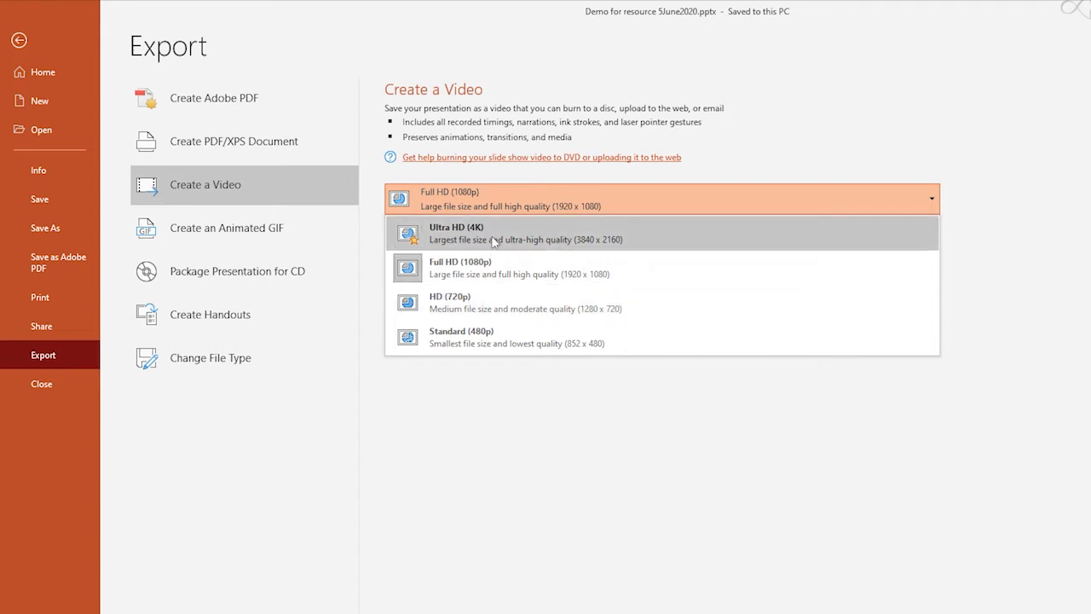
mouse_move(489, 279)
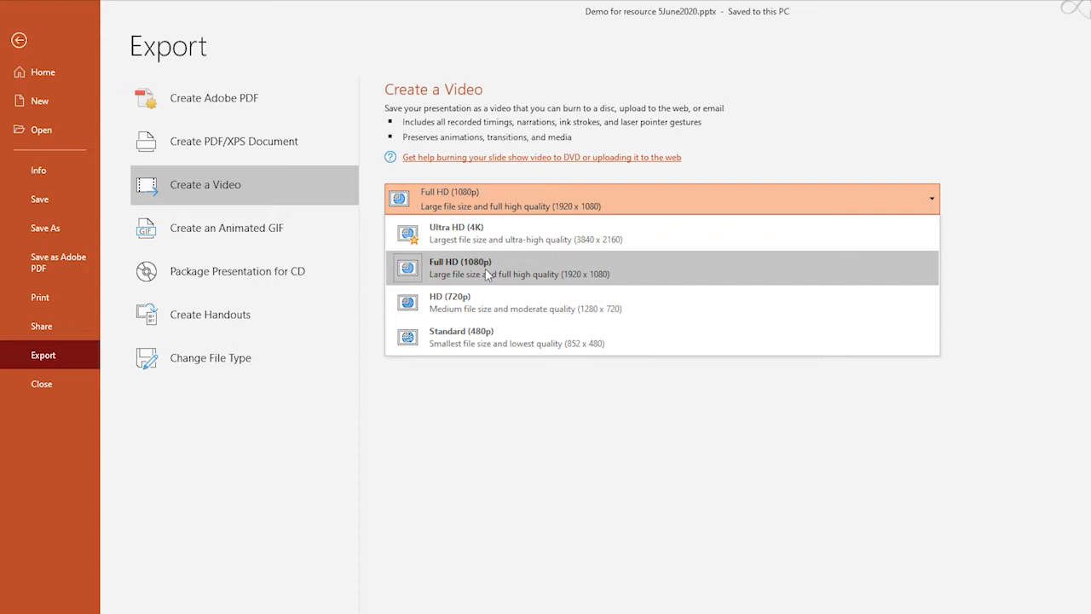
mouse_move(490, 302)
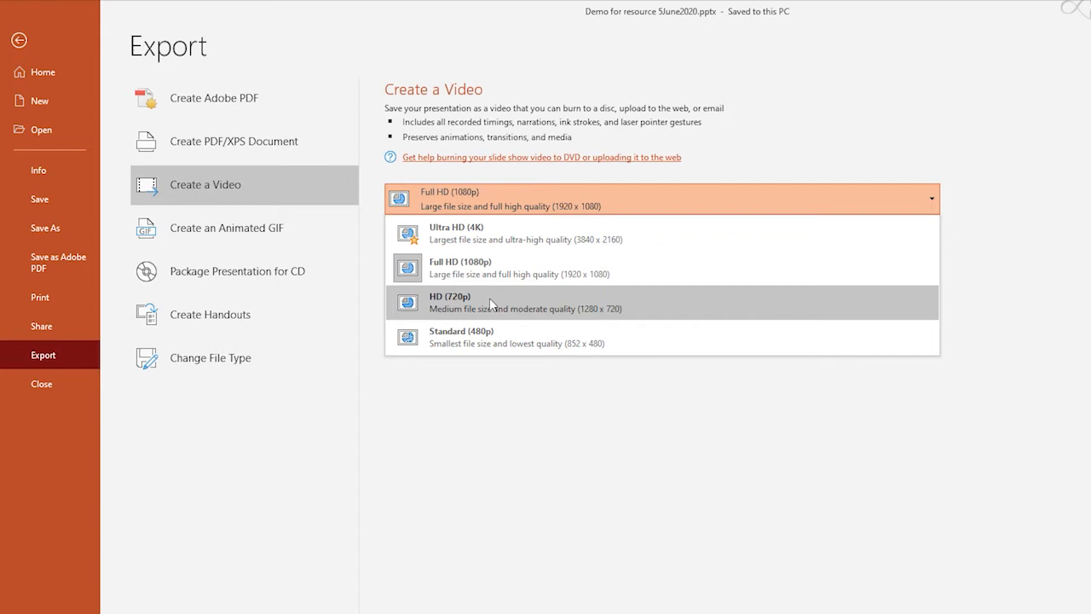
mouse_move(476, 305)
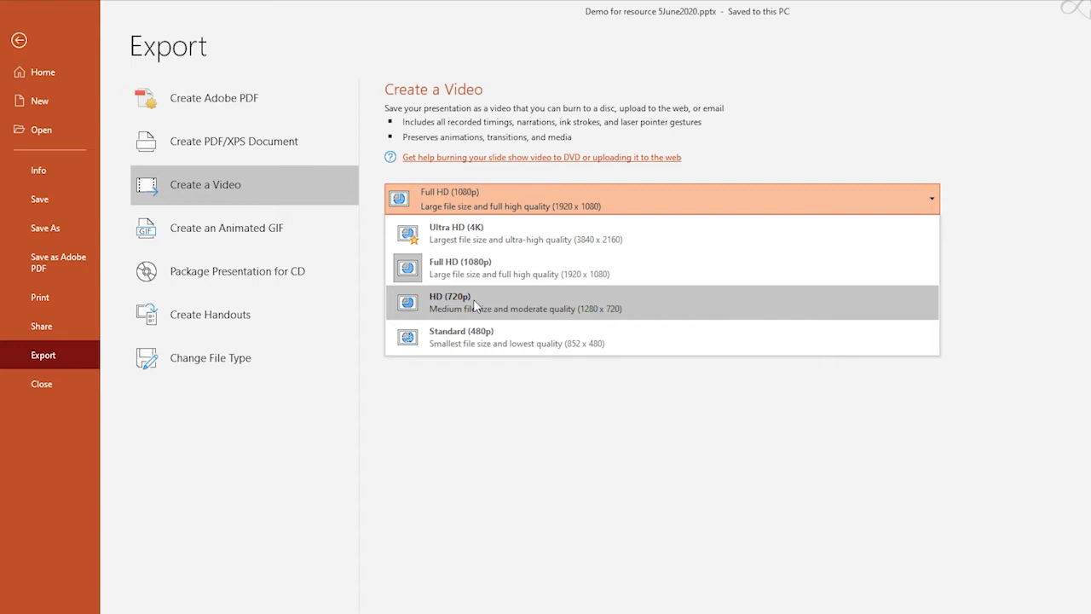
mouse_move(481, 309)
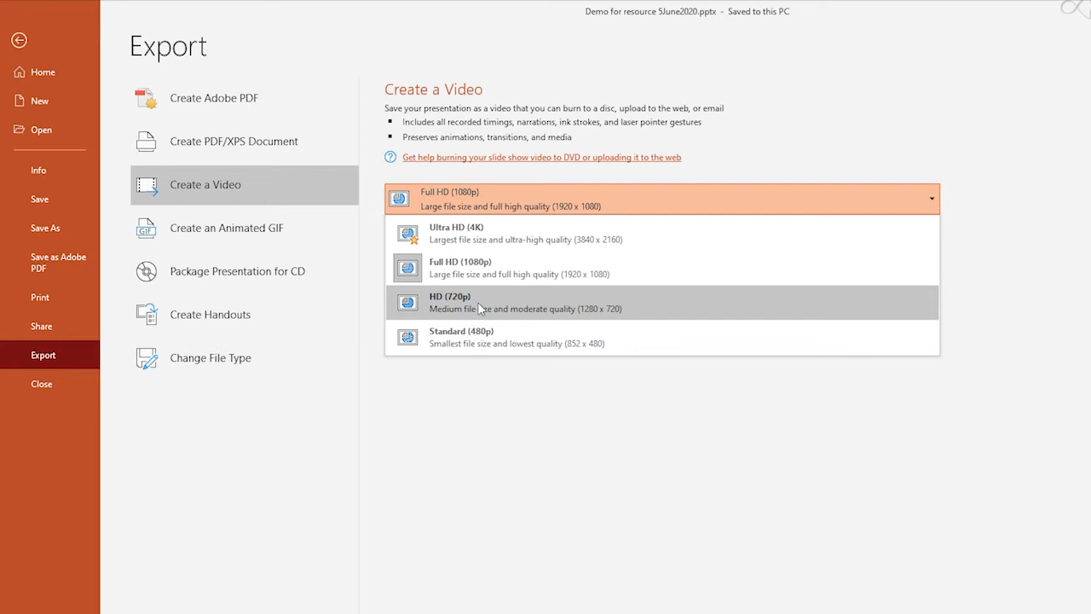
mouse_move(490, 350)
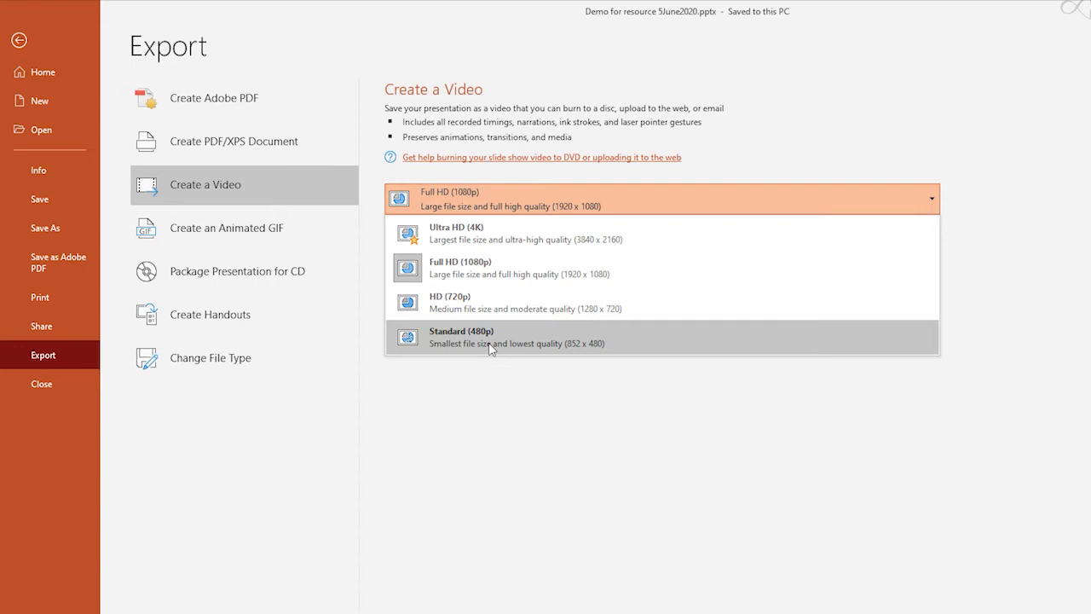
mouse_move(456, 332)
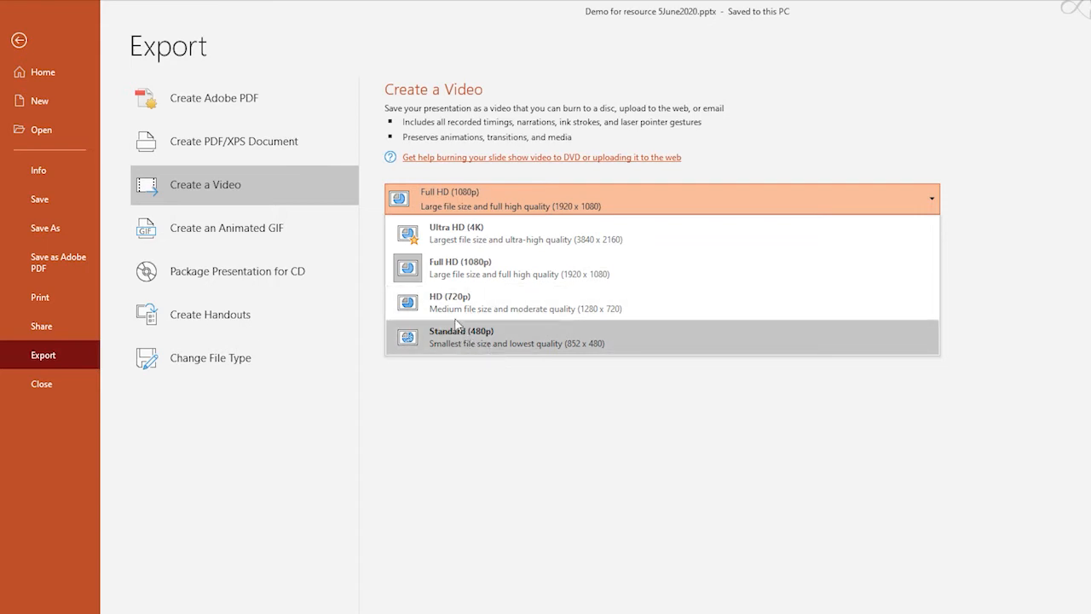
mouse_move(488, 342)
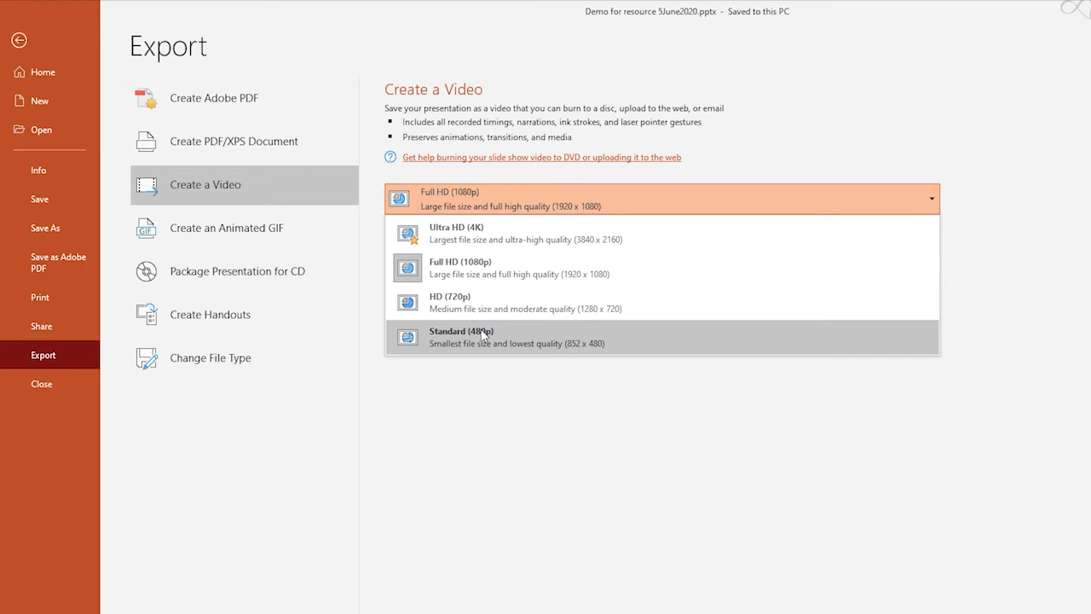
mouse_move(498, 310)
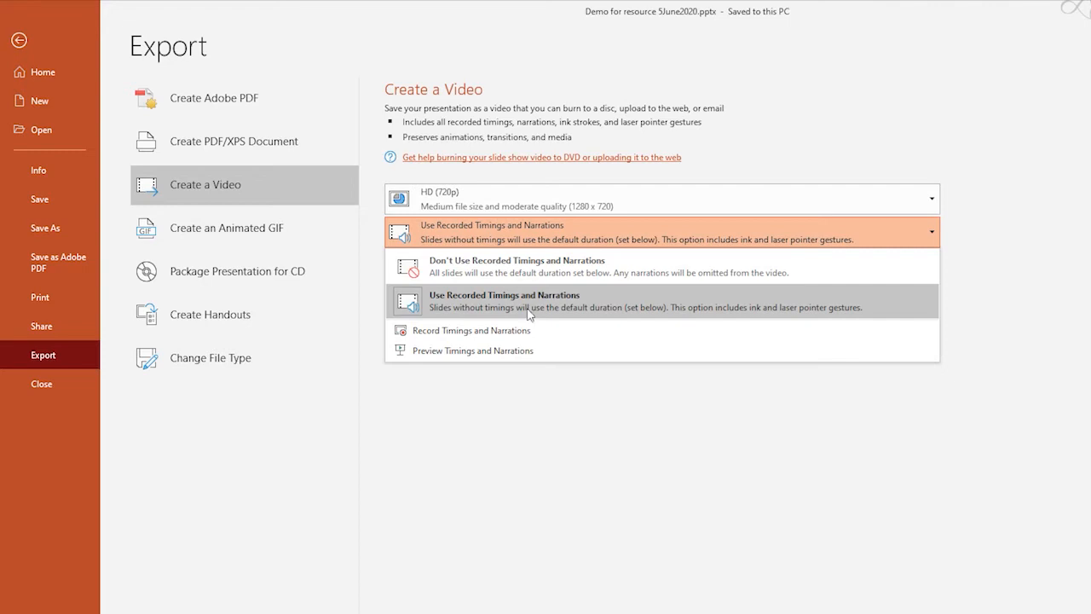
mouse_move(579, 312)
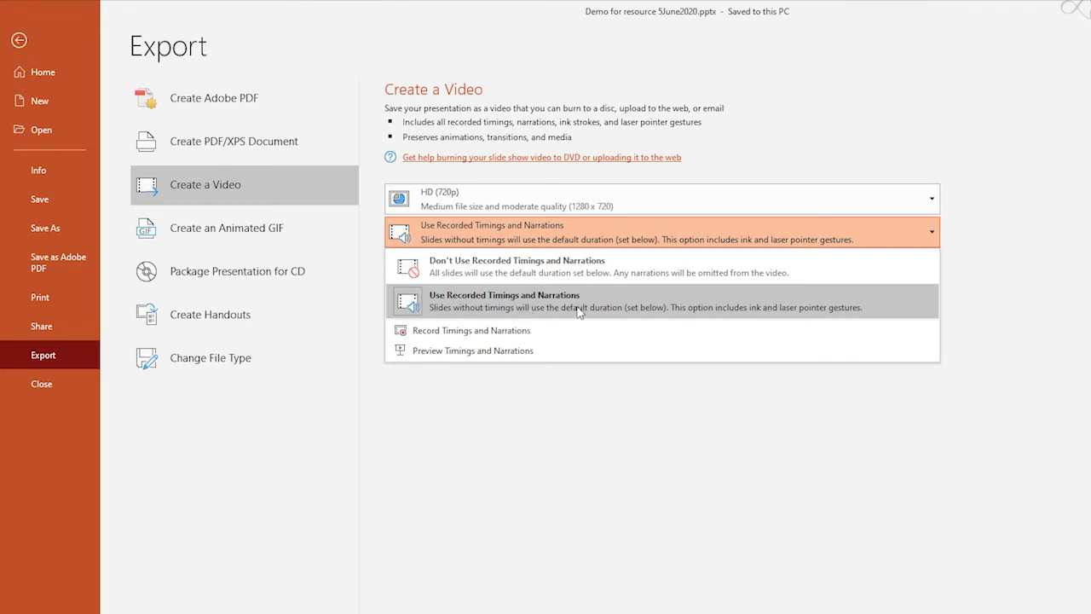
mouse_move(545, 273)
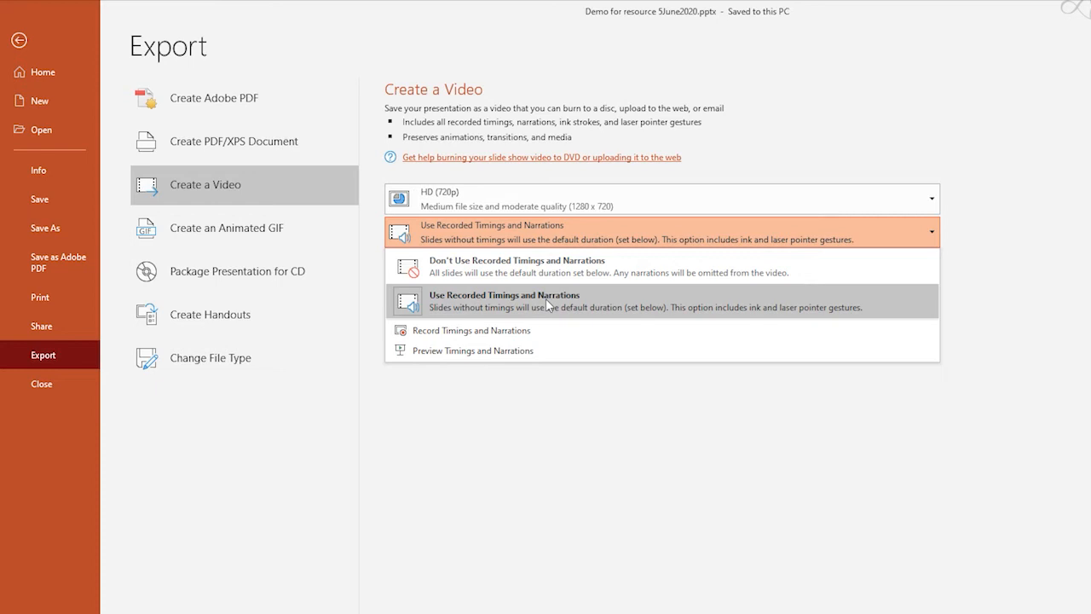
mouse_move(521, 303)
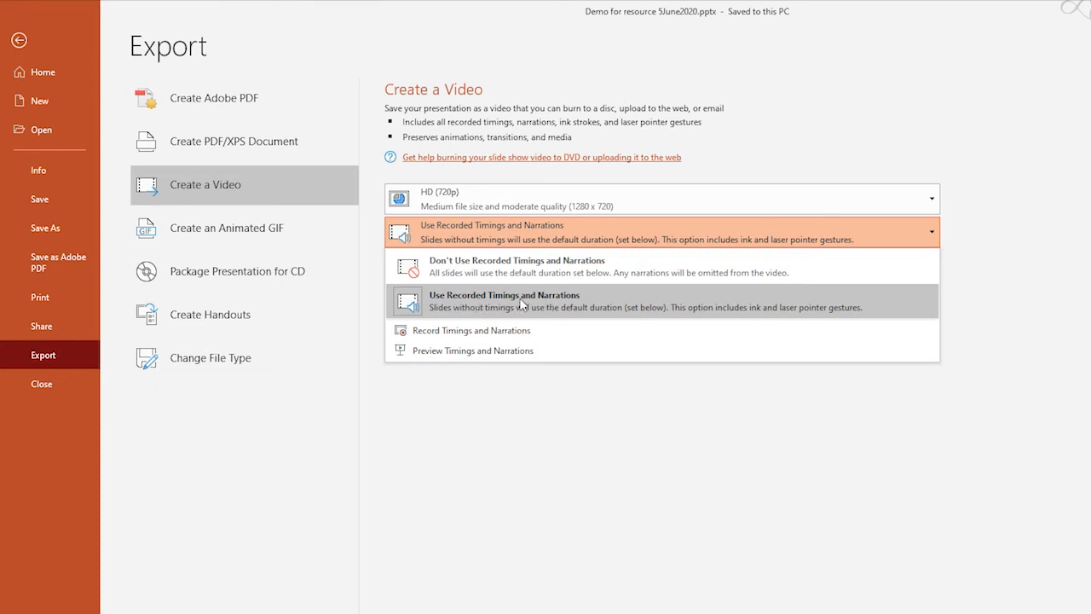
click(505, 300)
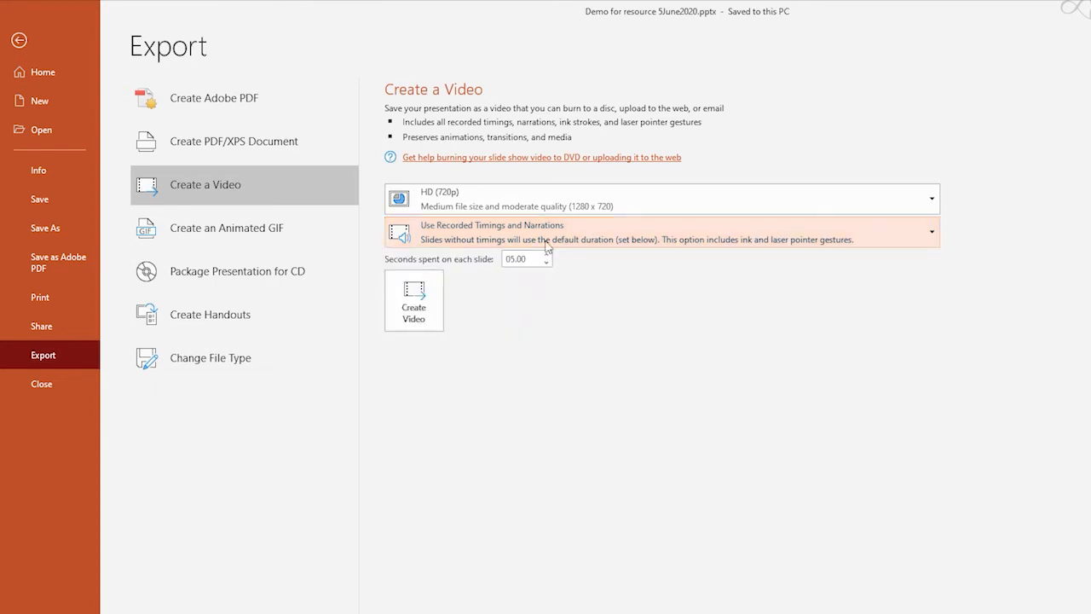
mouse_move(399, 266)
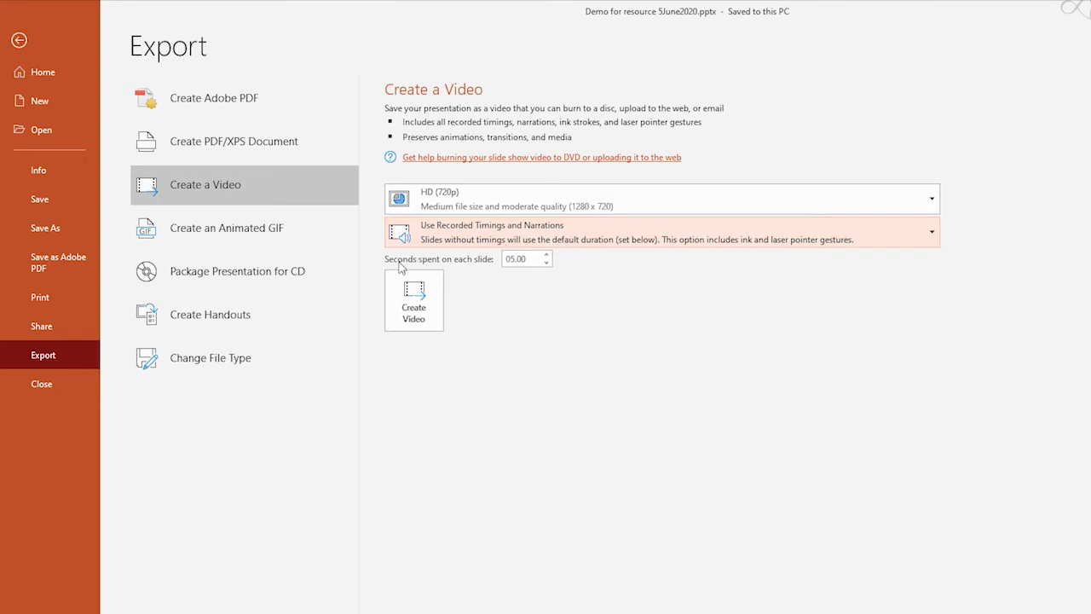
mouse_move(477, 266)
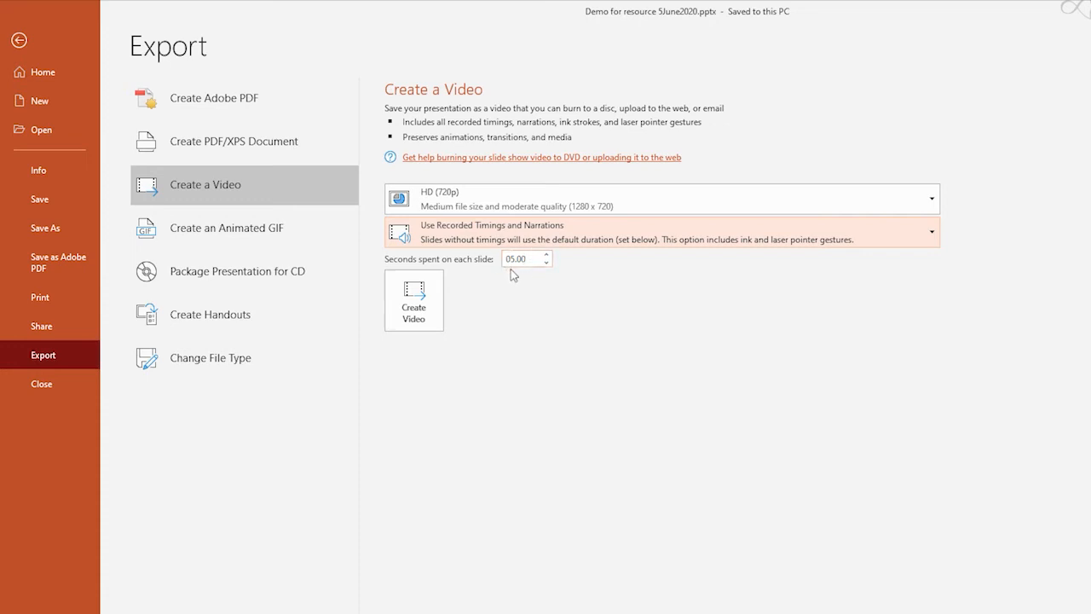
click(527, 258)
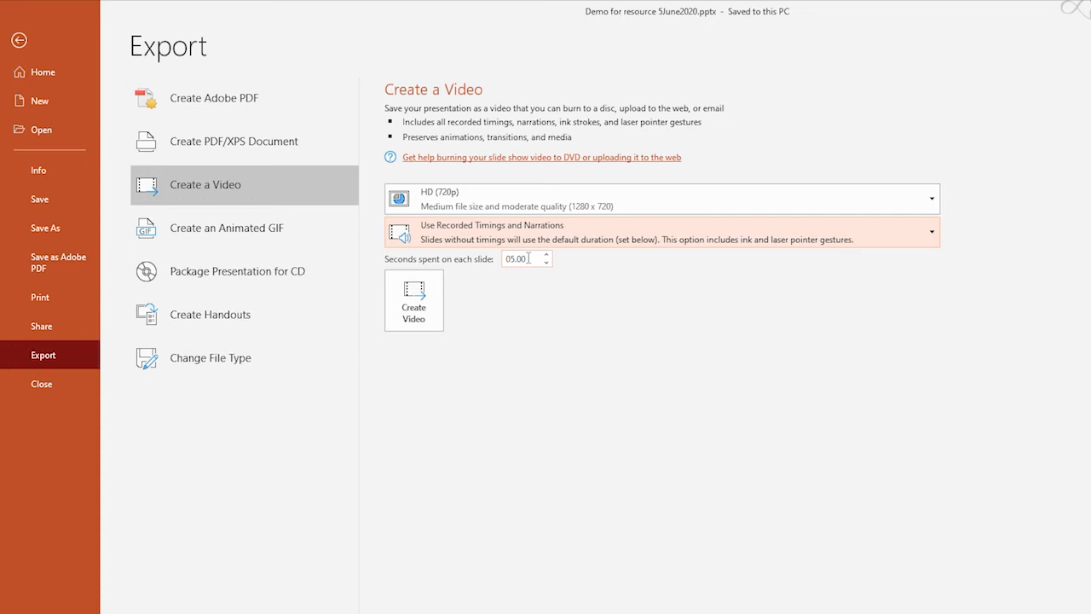
mouse_move(526, 276)
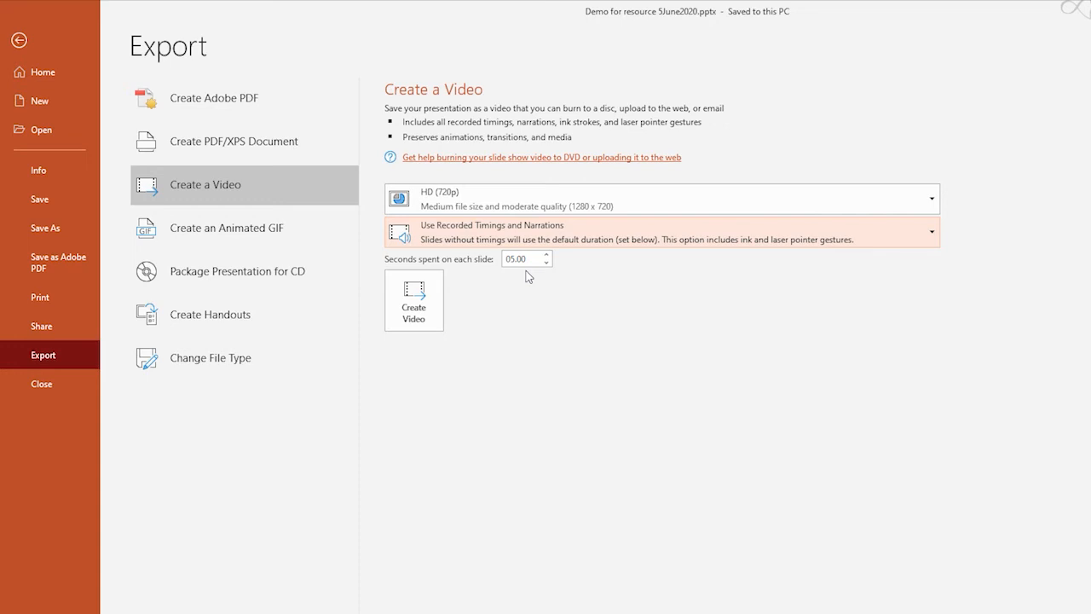
mouse_move(488, 307)
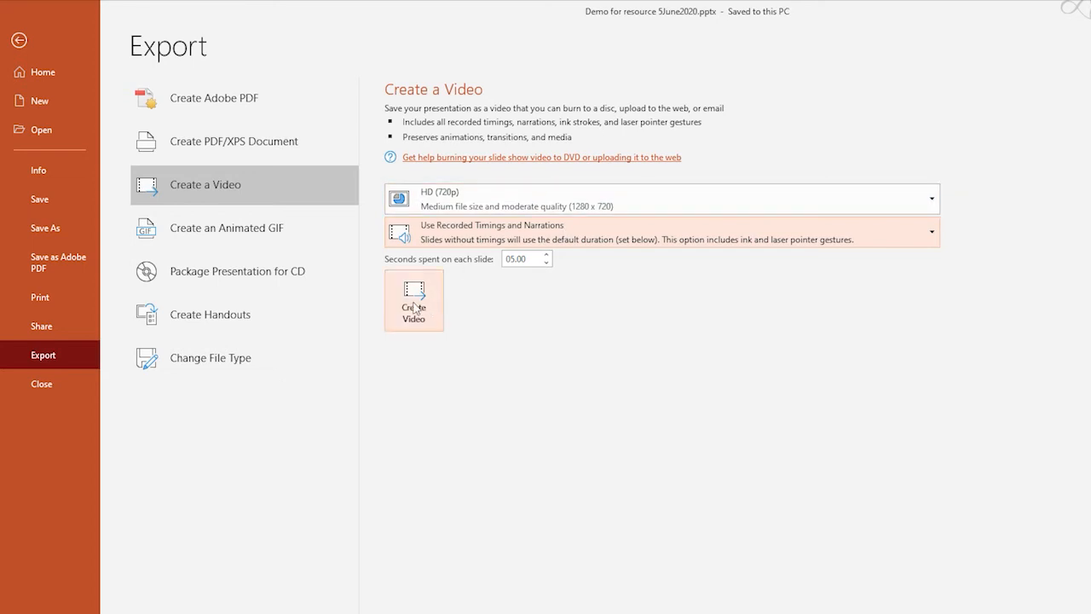
click(413, 300)
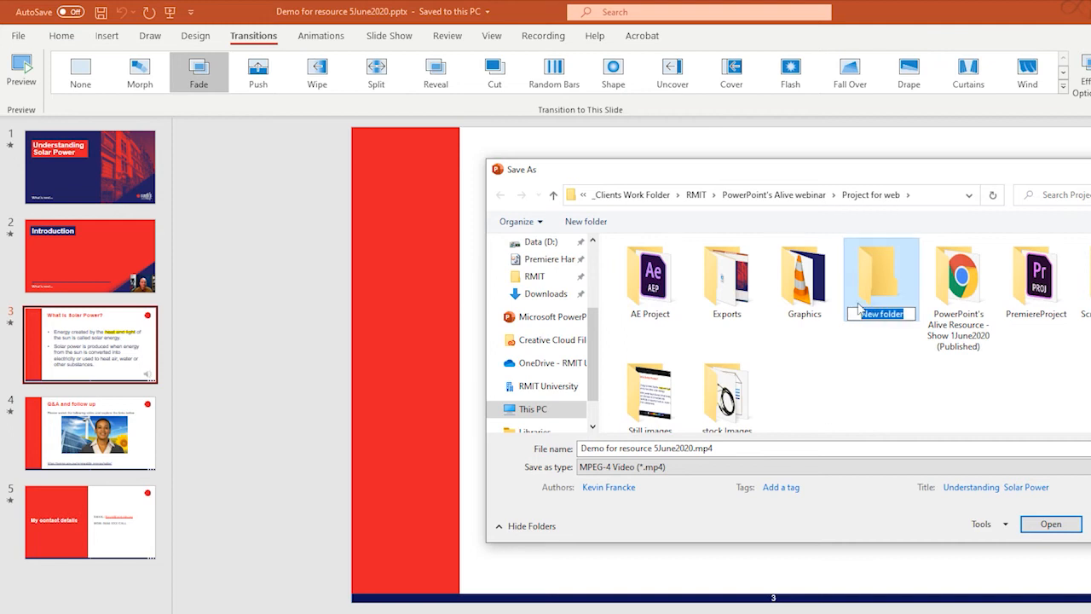
Name a new folder 'Ppt to video' and save 'PPt to video 5June2020' inside it
text(Ppt to vide)
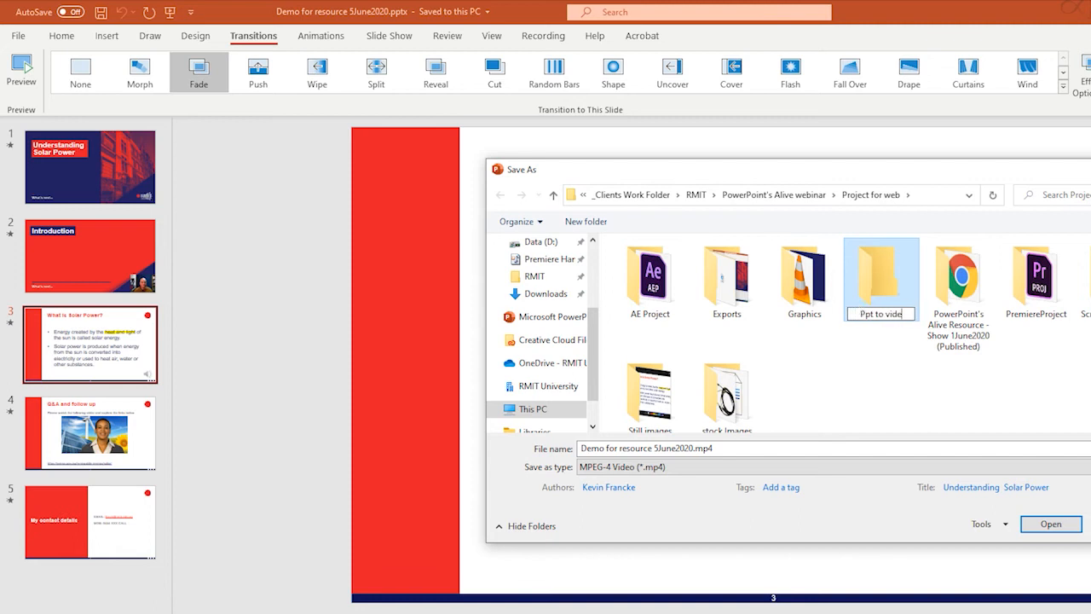
double_click(879, 269)
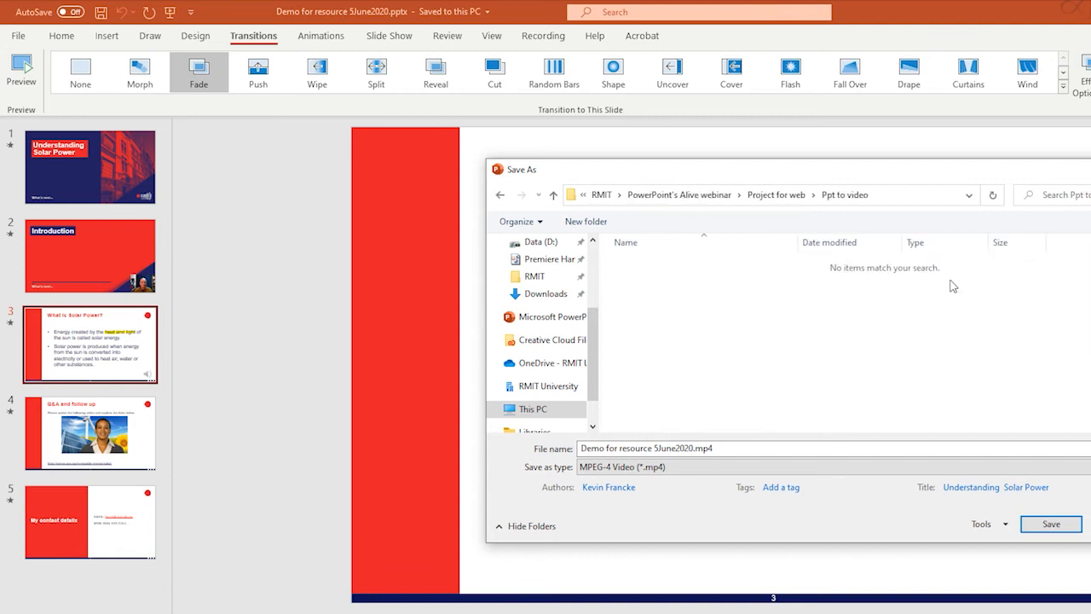
click(723, 449)
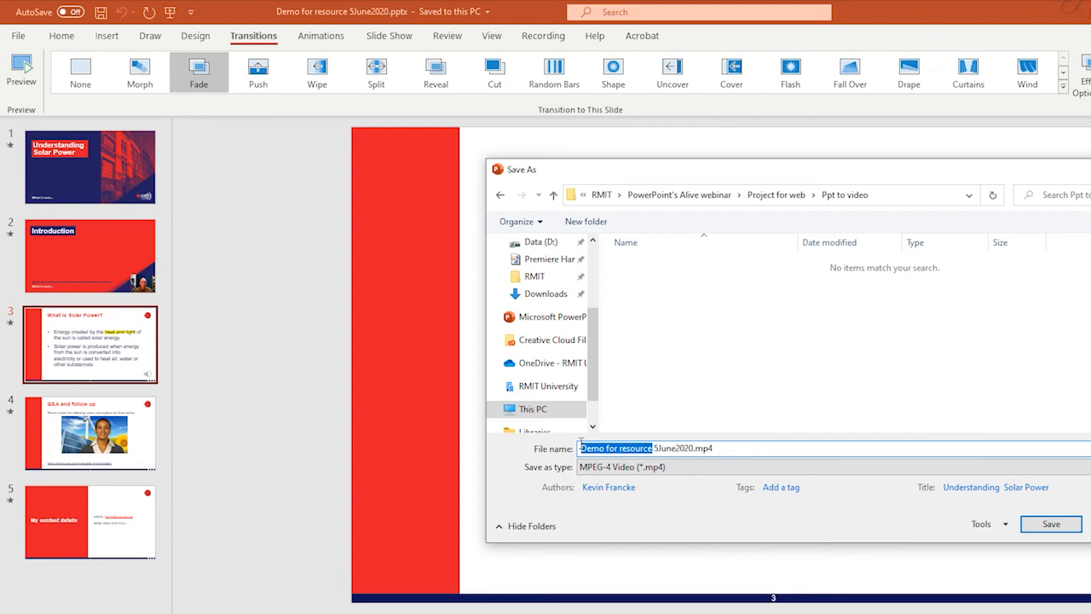
text(PPt to 5June2020.mp4)
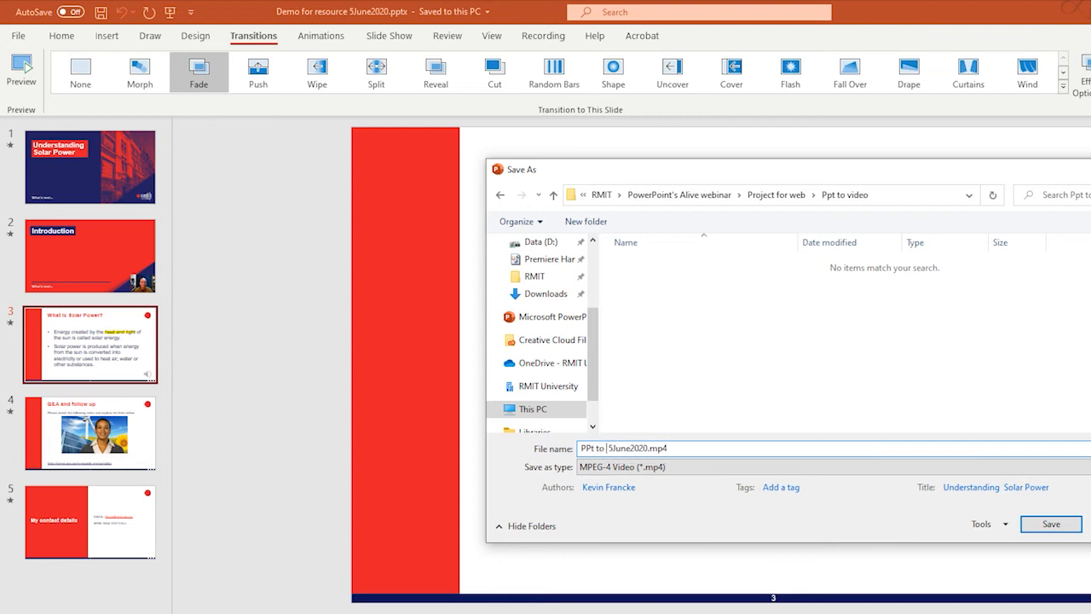
text(video)
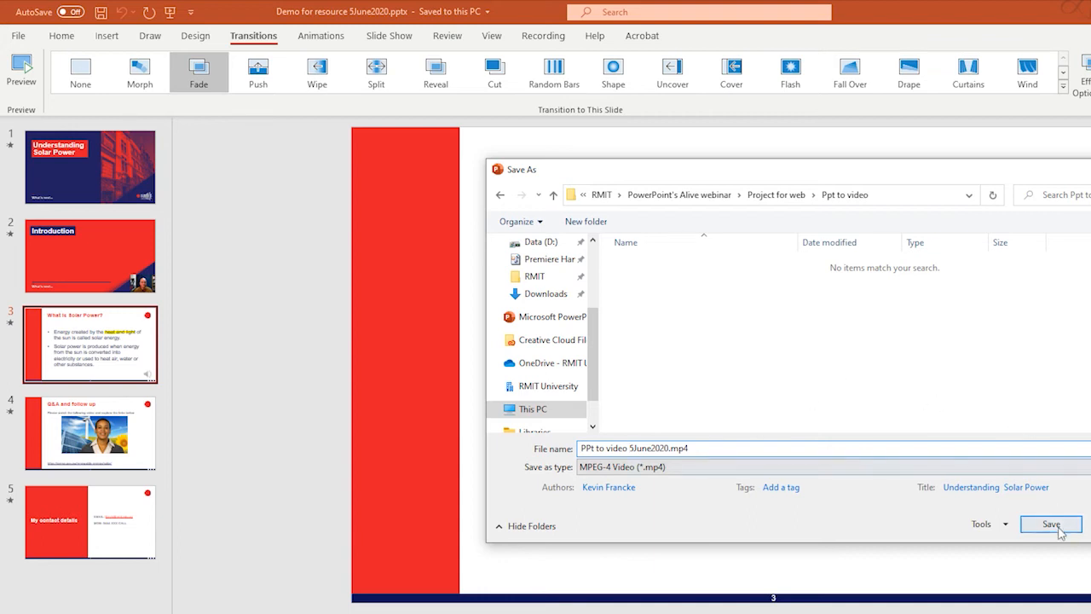
click(1053, 523)
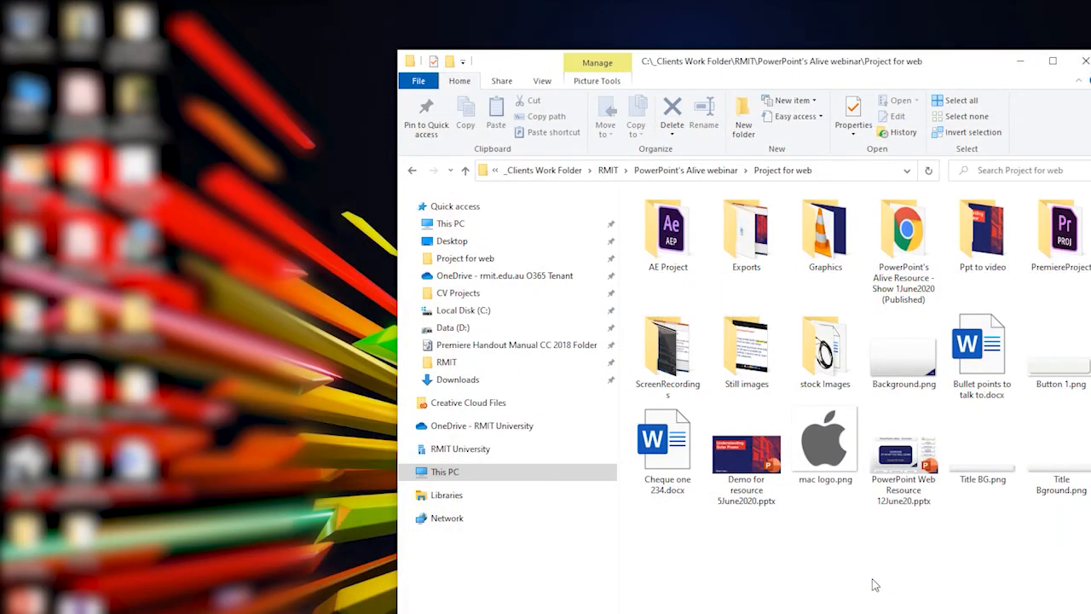
mouse_move(1035, 227)
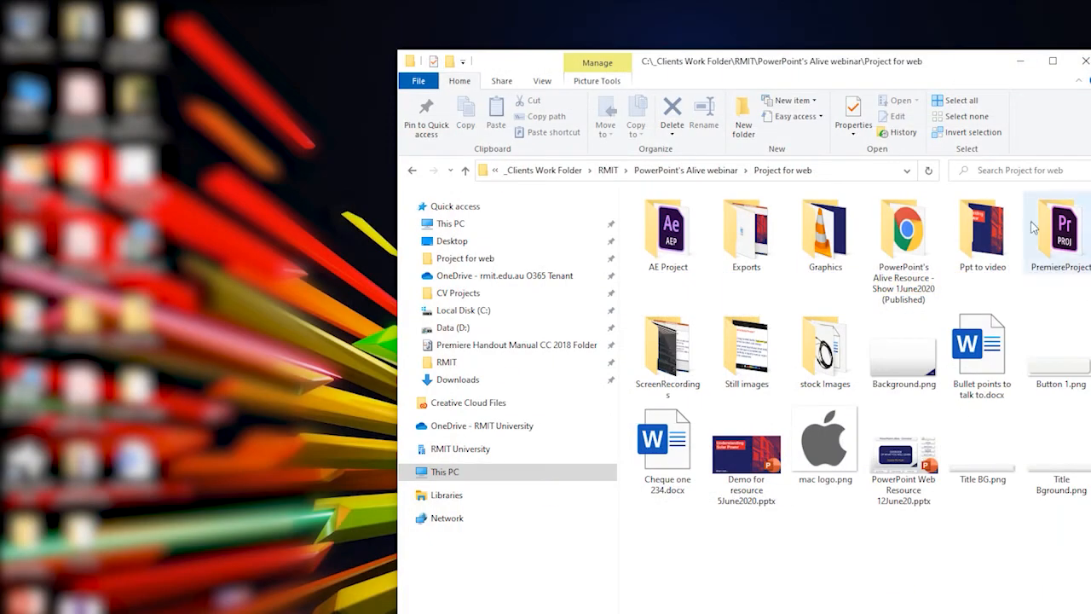
Open the Ppt to video folder and play PPt to video 5June2020.mp4 in VLC
double_click(983, 226)
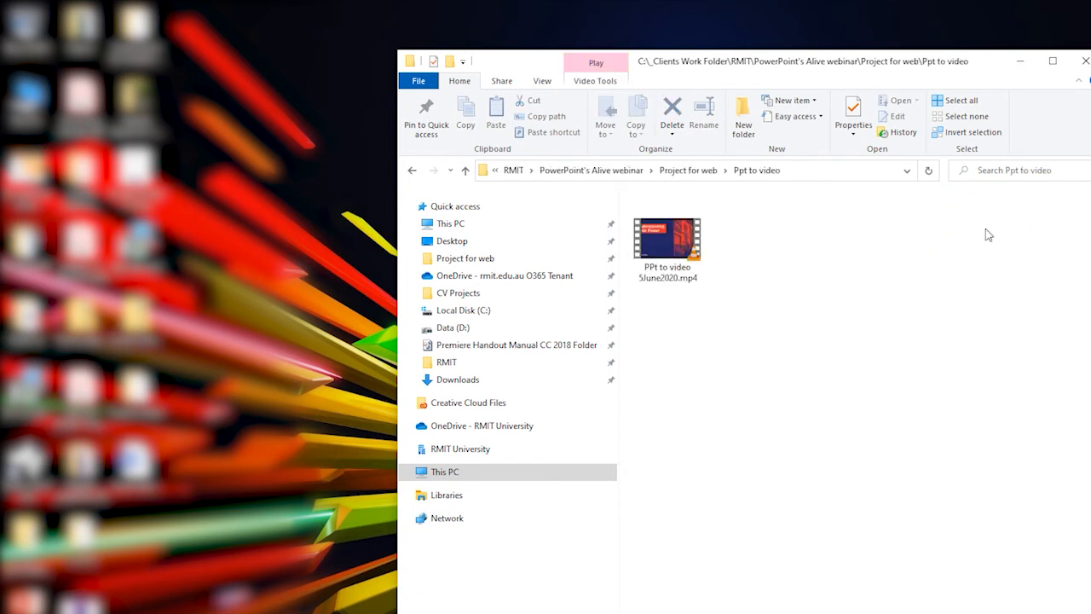
mouse_move(752, 348)
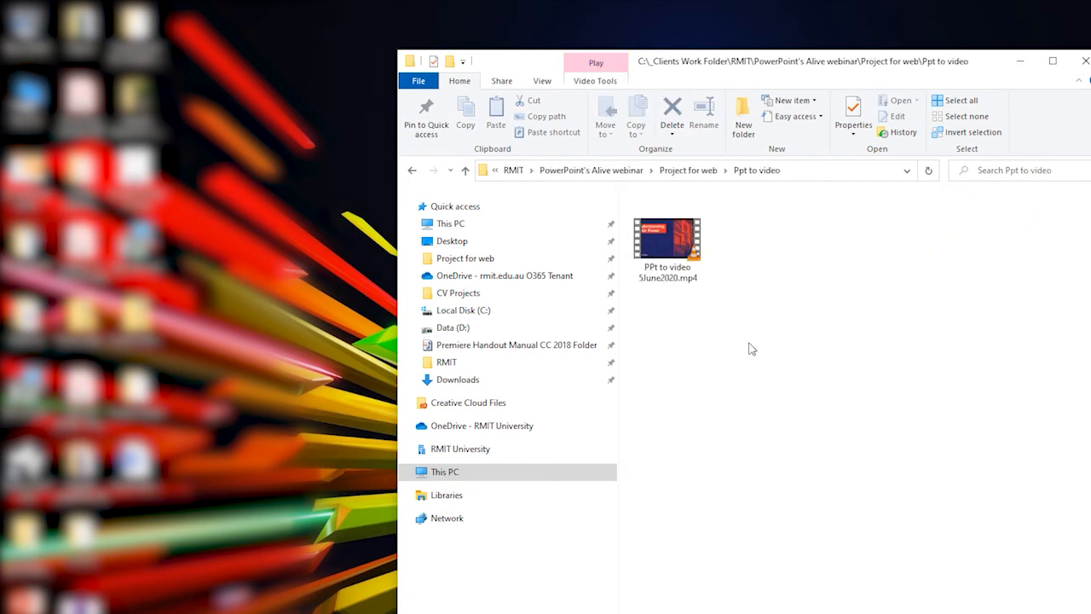
mouse_move(675, 239)
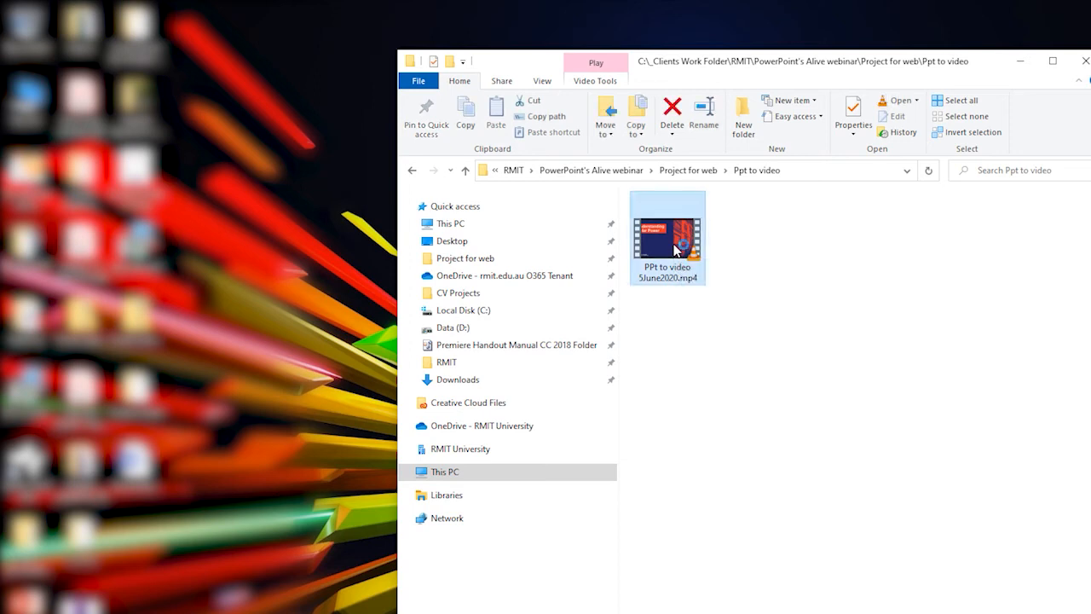
double_click(667, 236)
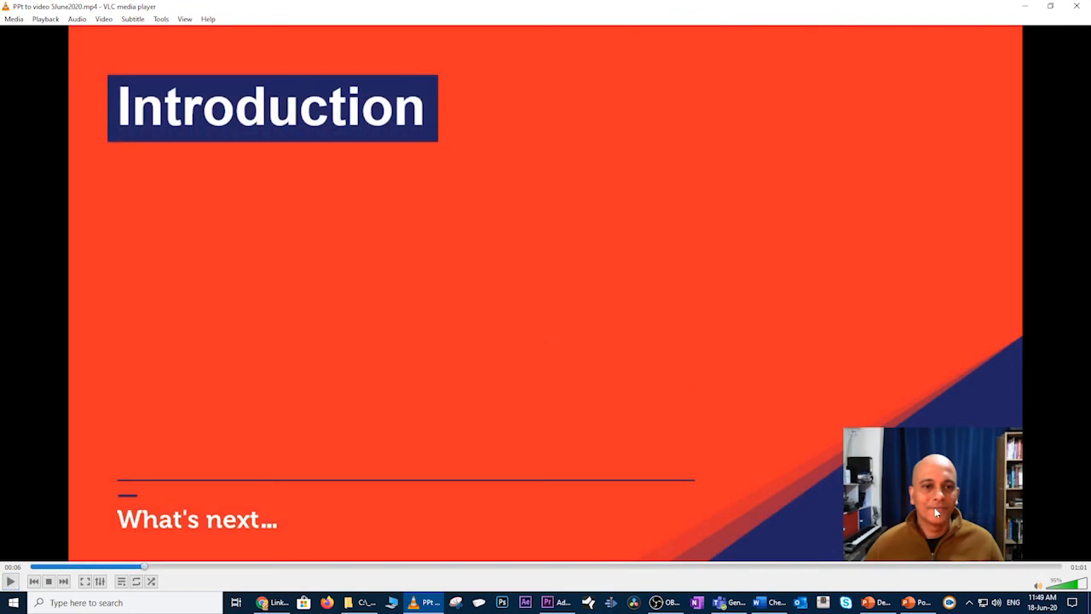
mouse_move(969, 501)
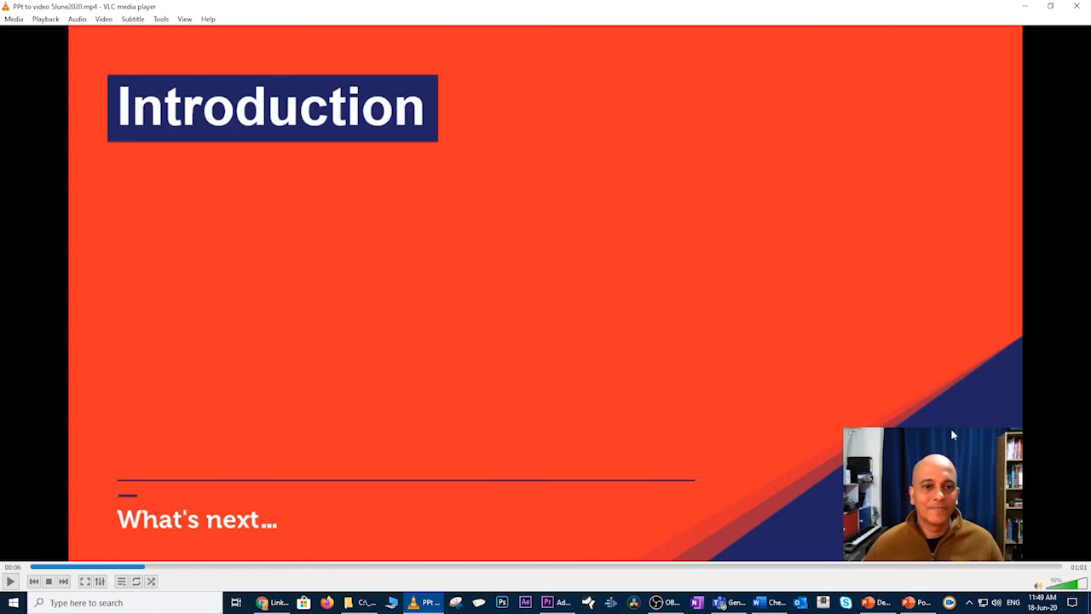
mouse_move(756, 393)
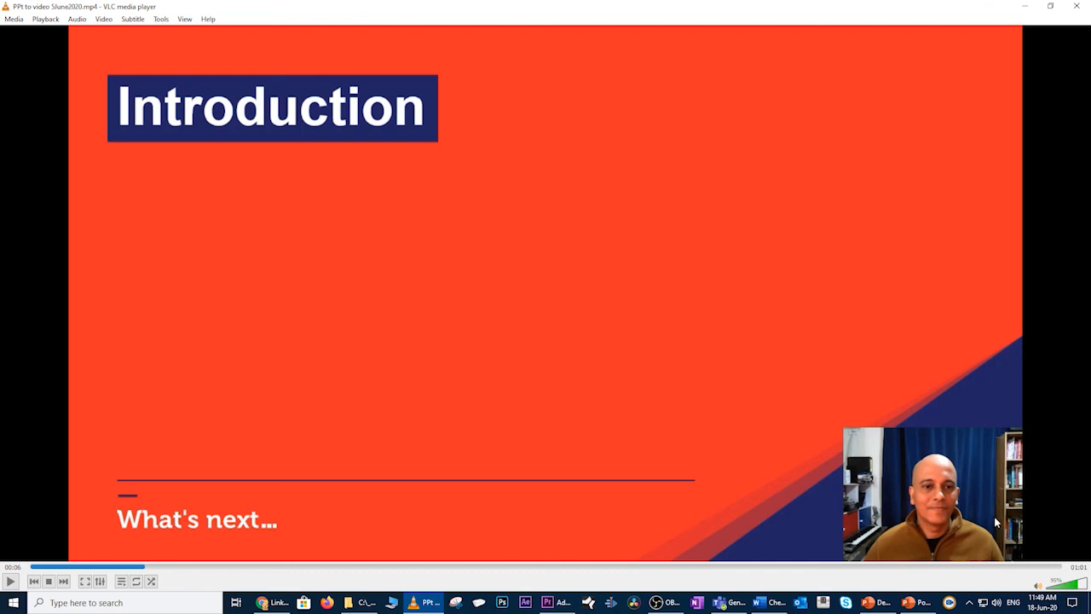
mouse_move(431, 365)
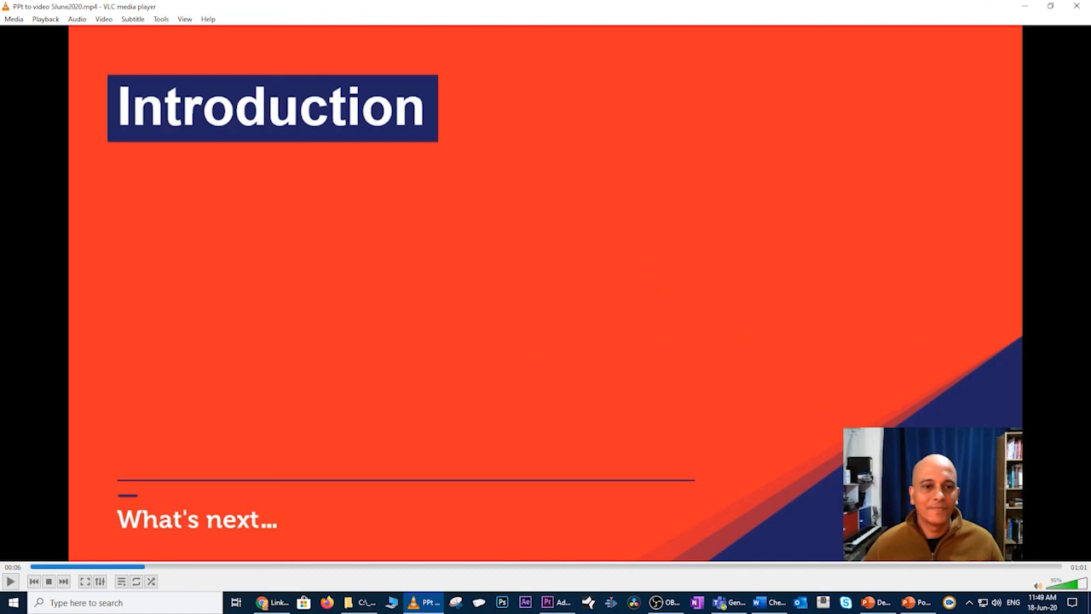
mouse_move(827, 245)
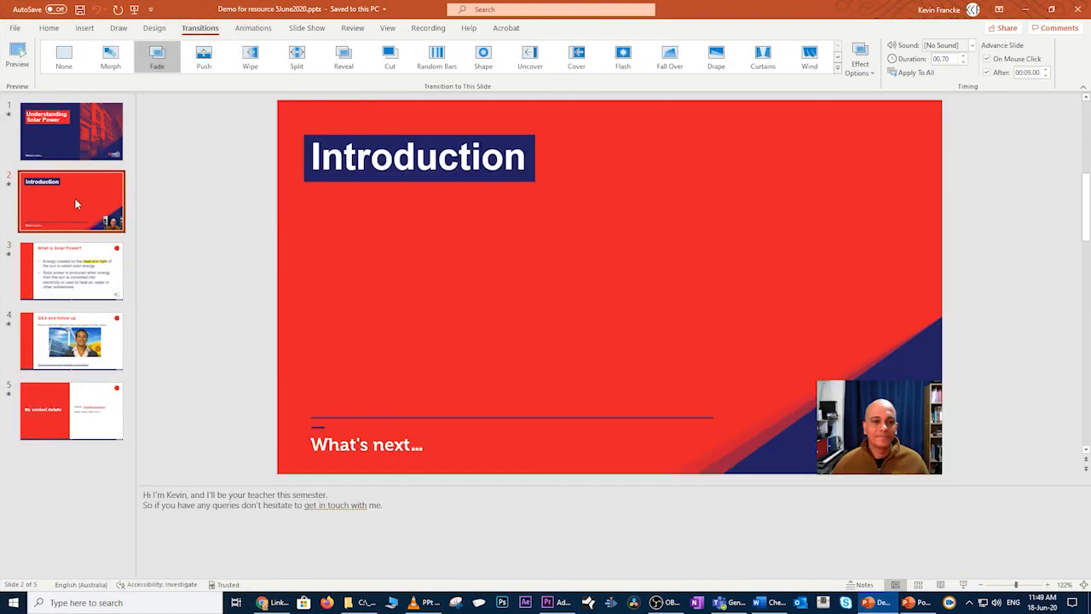
Select the Introduction slide and enlarge the webcam video across its centre
click(883, 422)
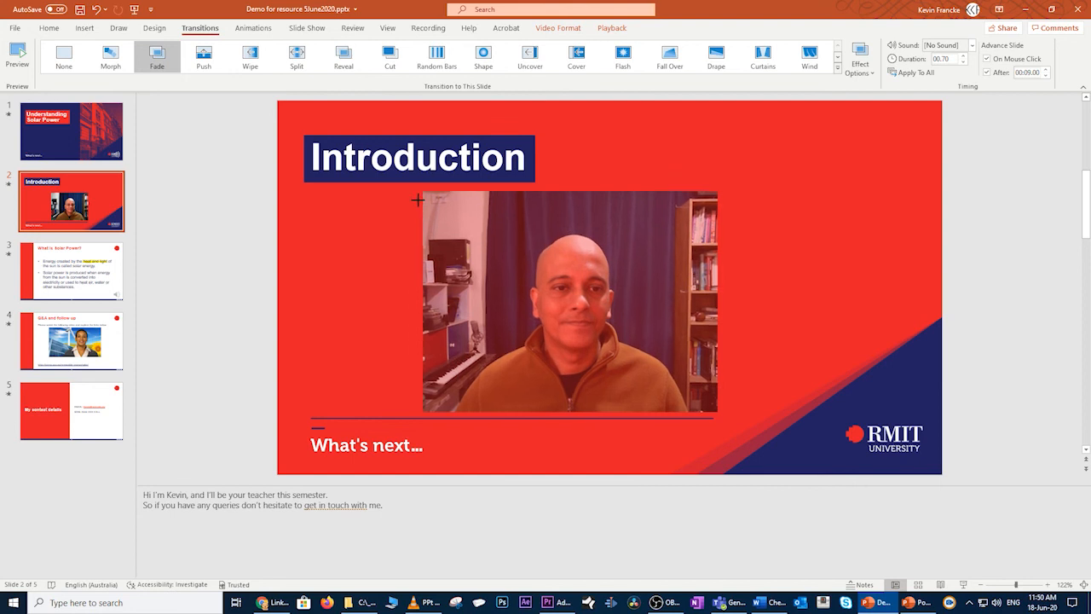
click(580, 307)
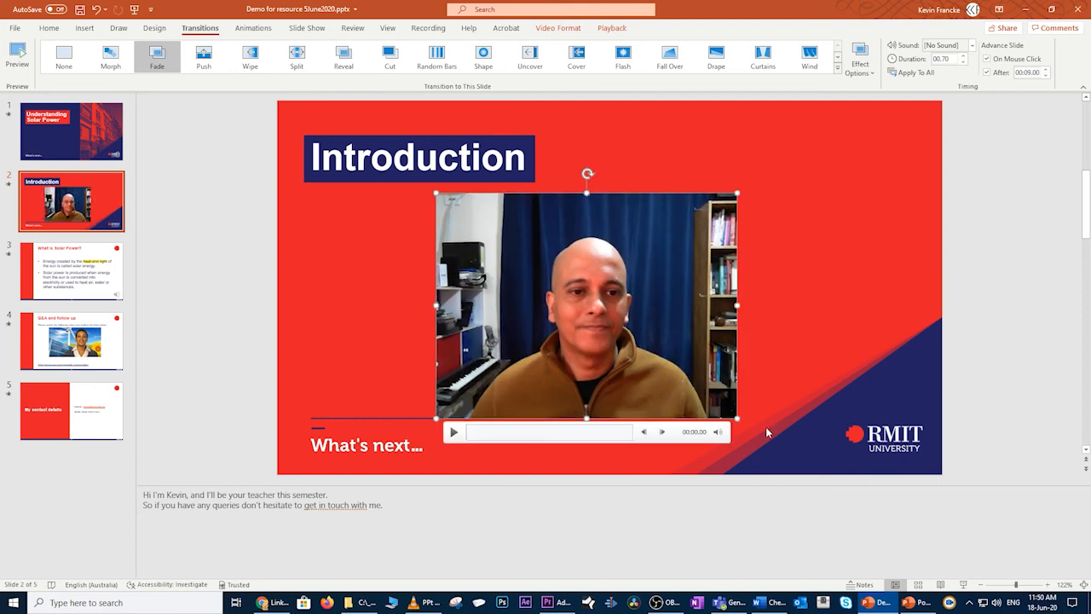
mouse_move(678, 372)
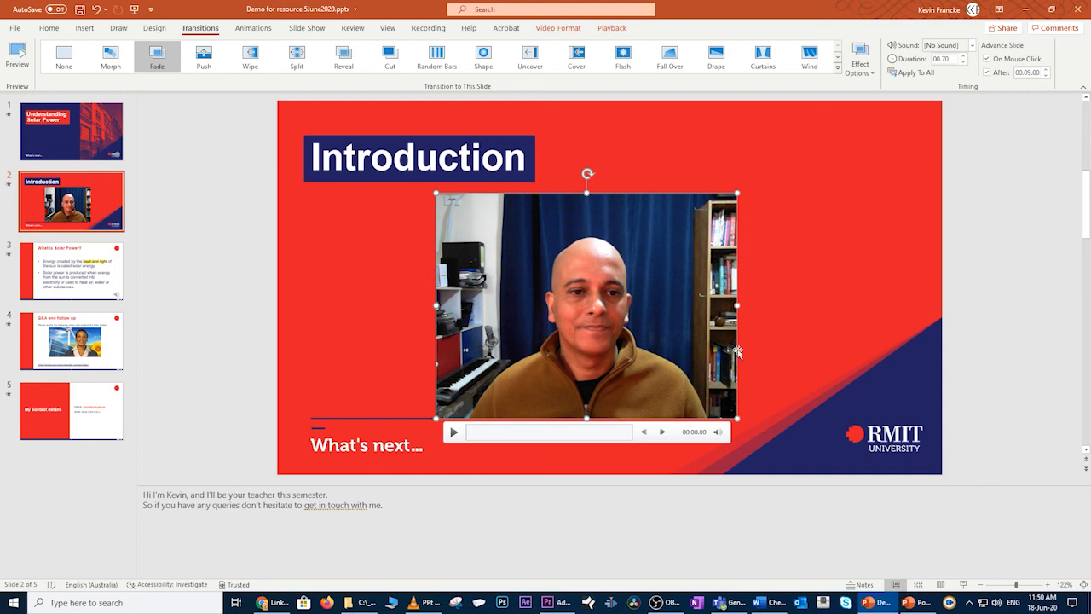
mouse_move(783, 344)
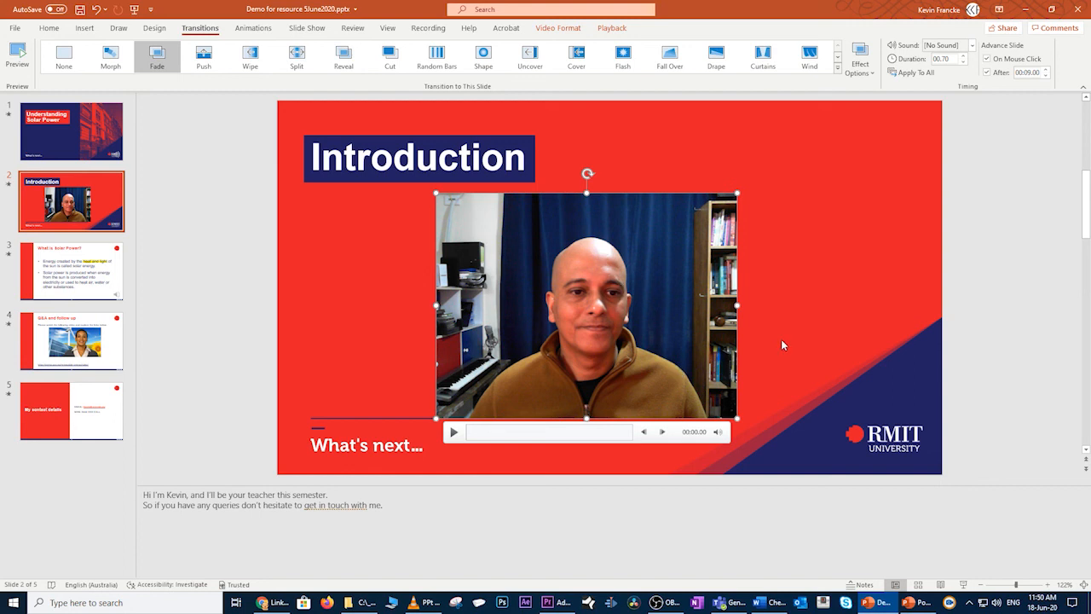